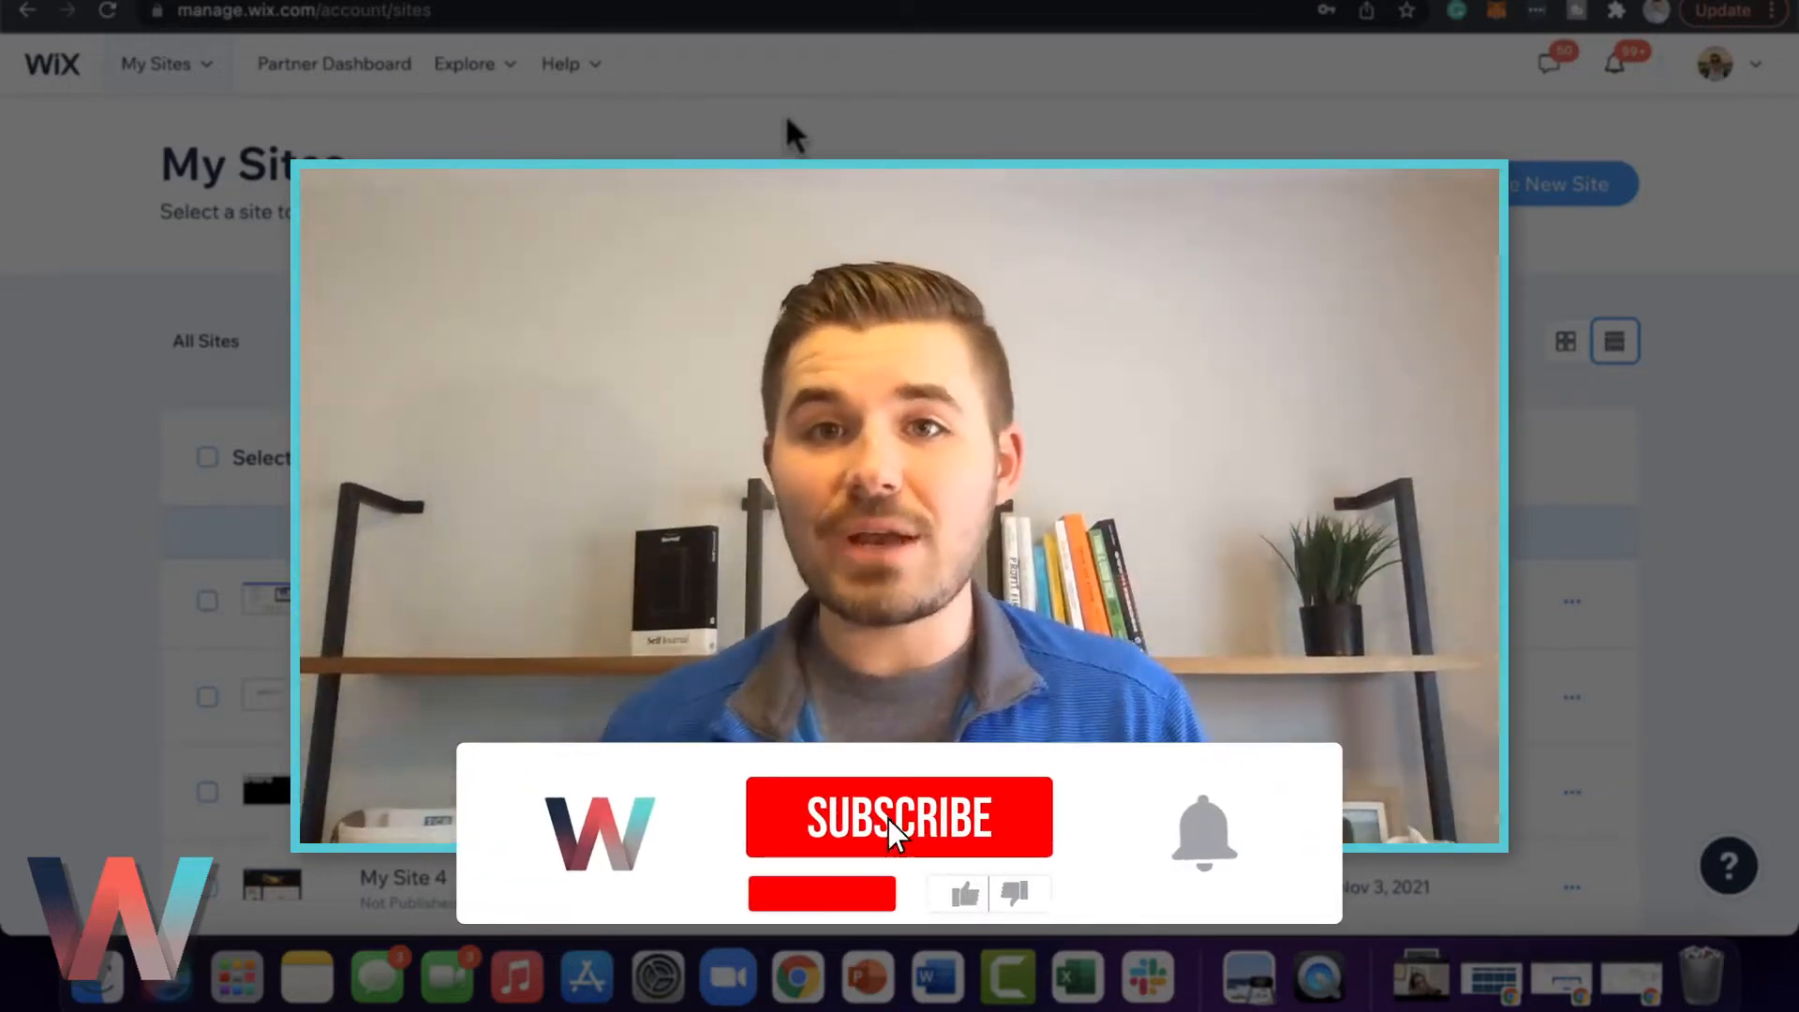
Start a new site on the classic Wix platform.
{"action": "left_click", "coordinate": [898, 817]}
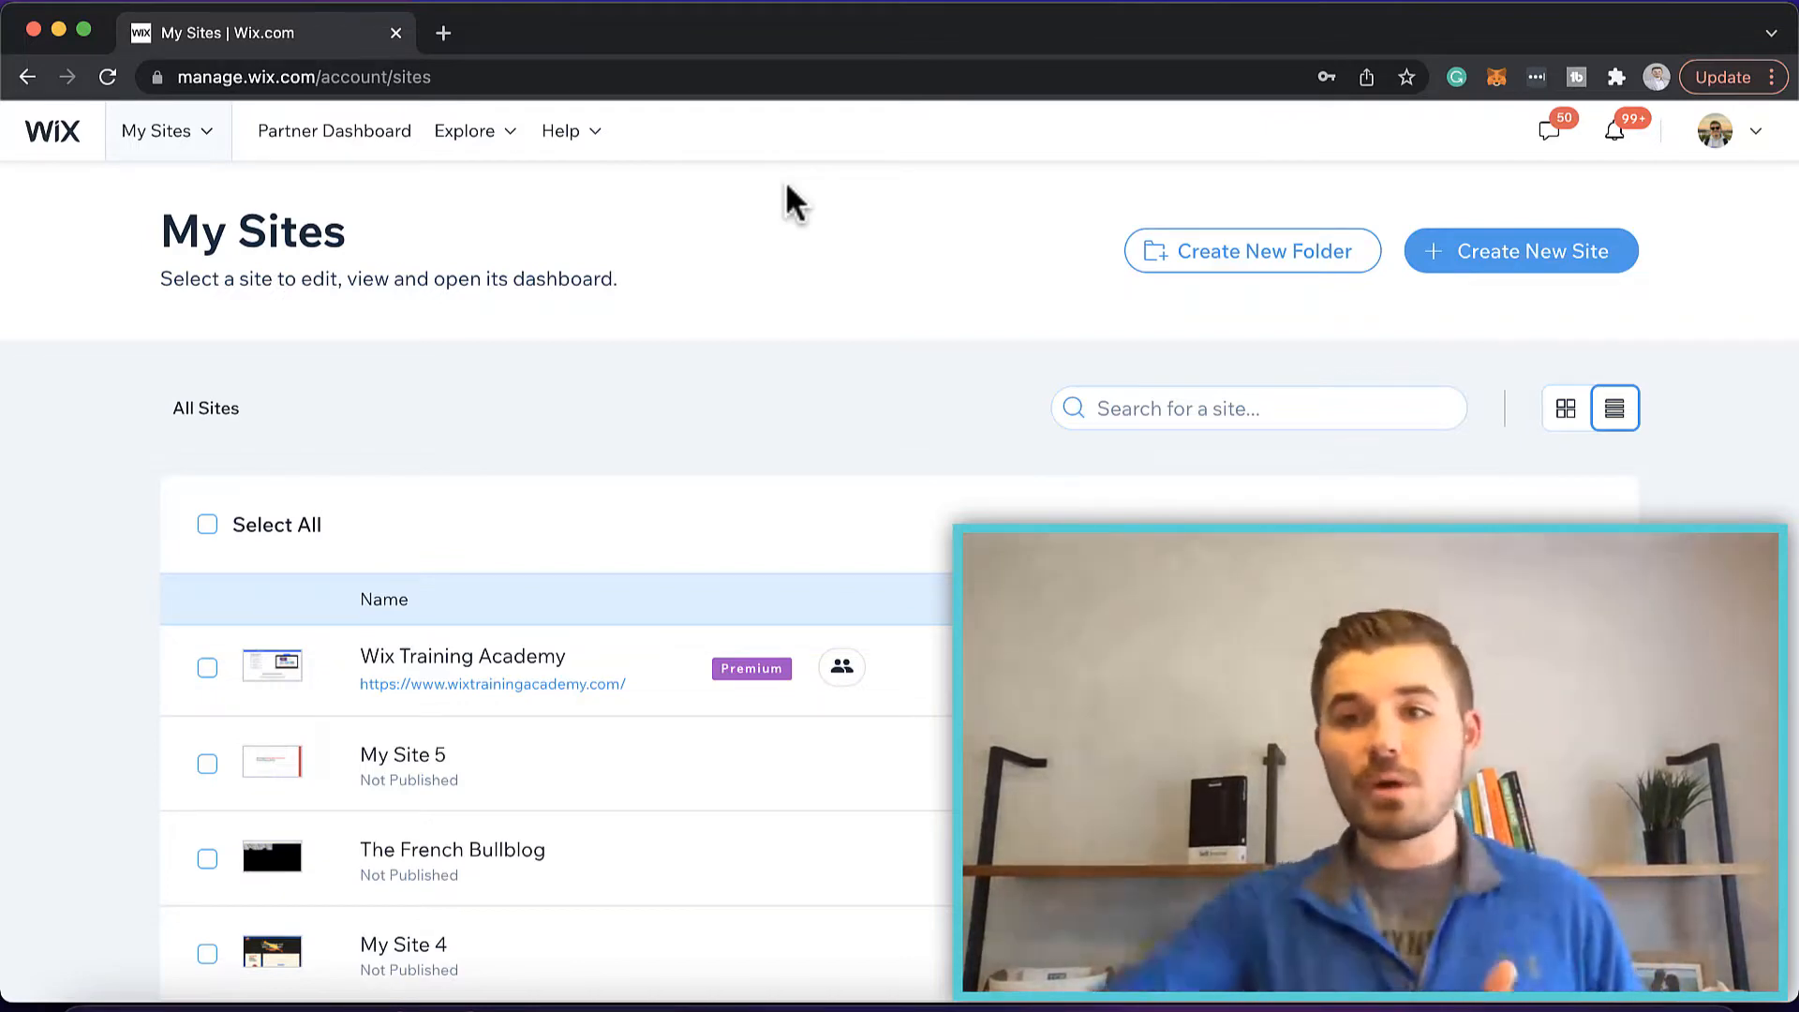
{"action": "left_click", "coordinate": [1520, 249]}
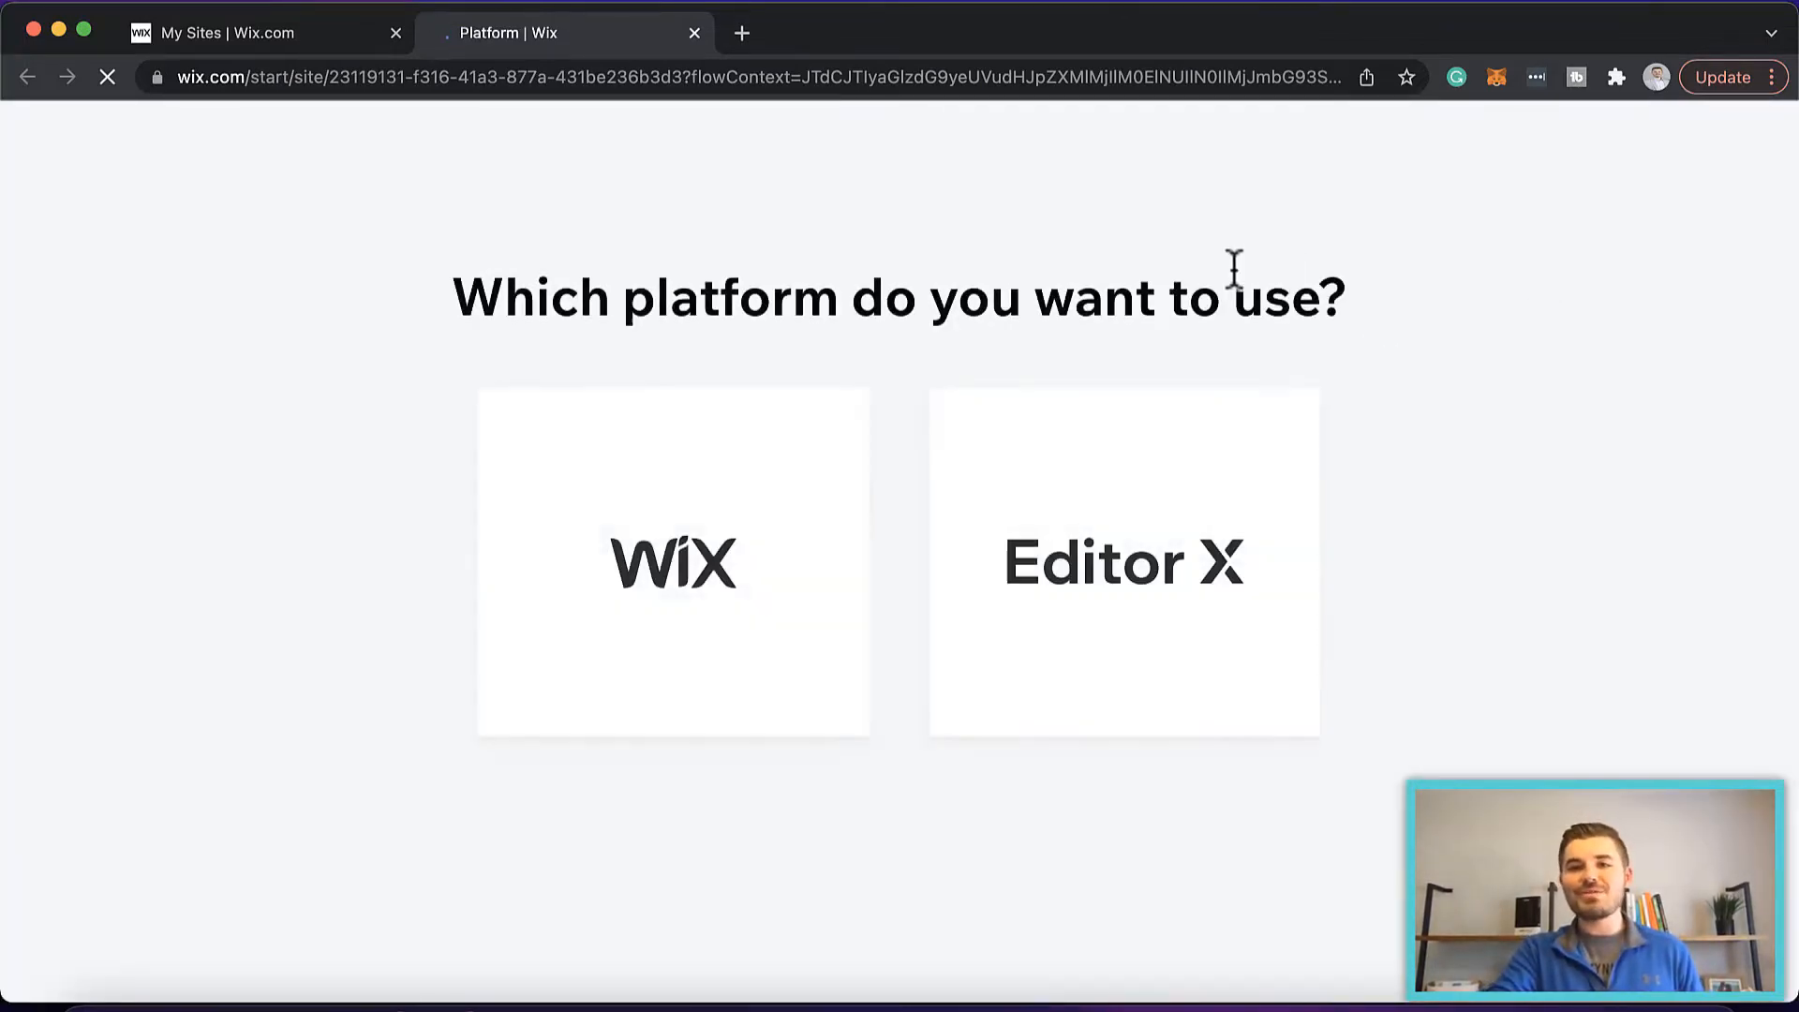
{"action": "left_click", "coordinate": [673, 562]}
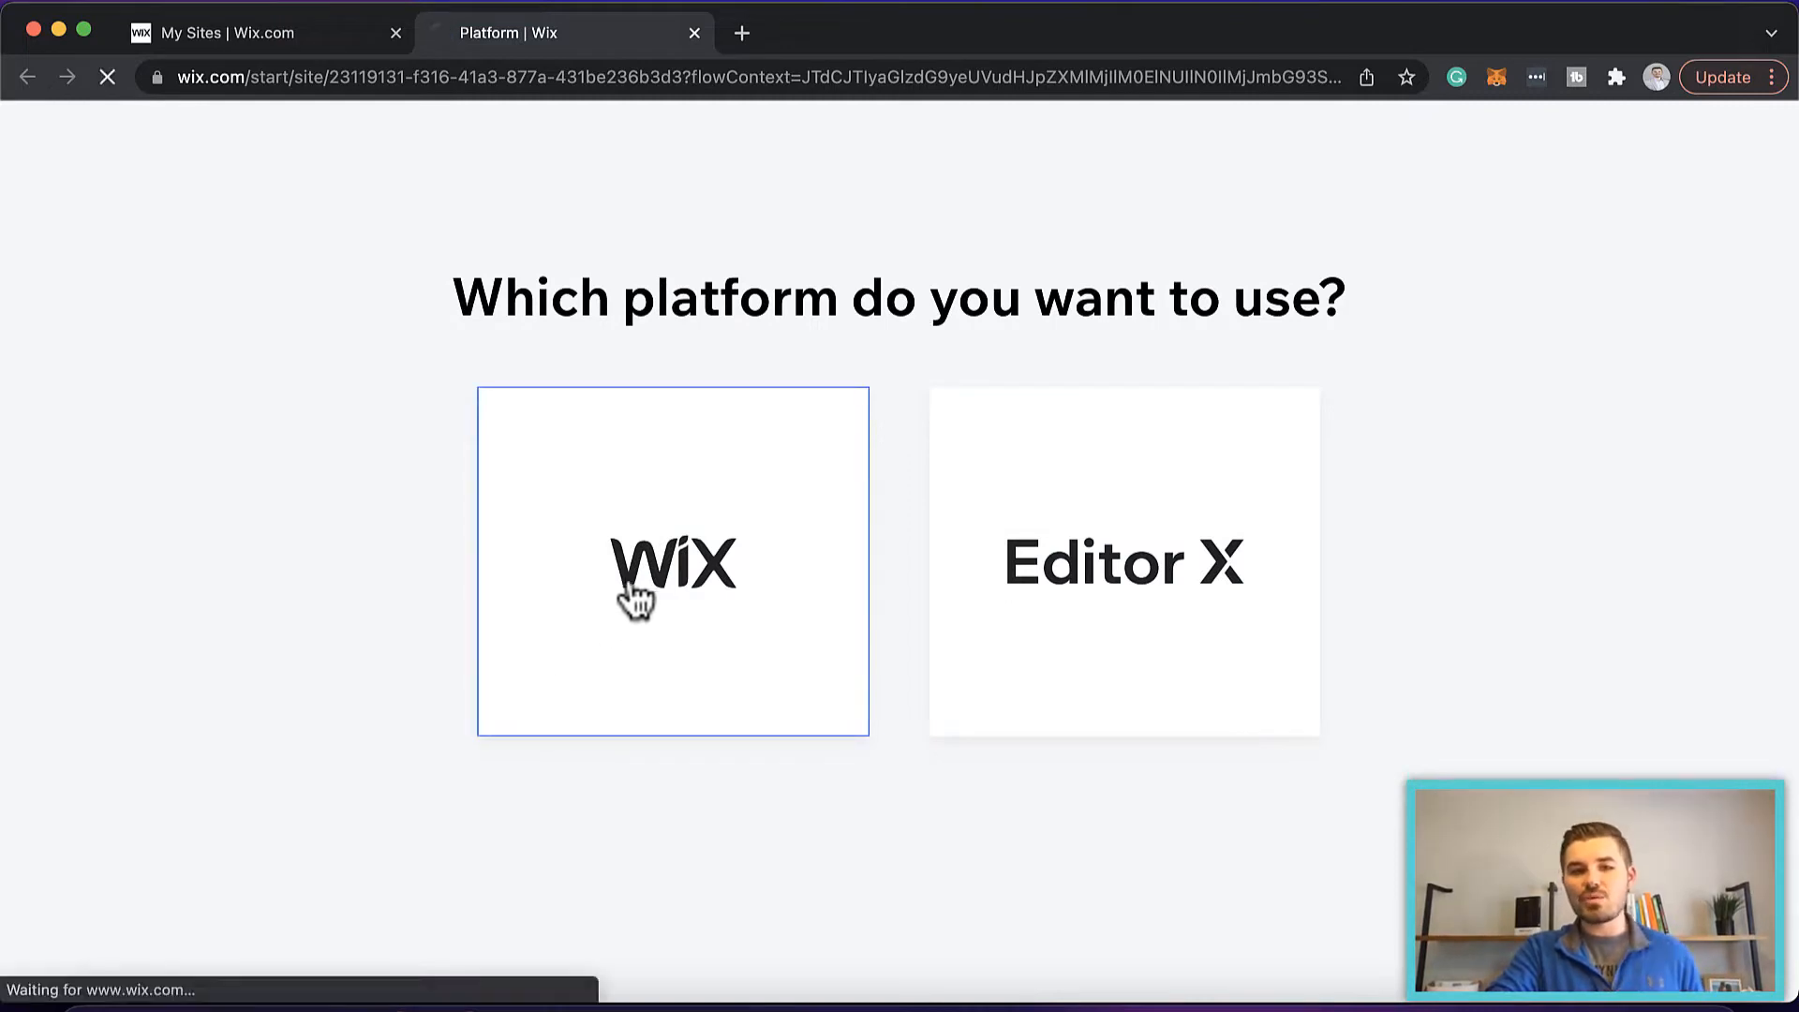
{"action": "left_click", "coordinate": [673, 561]}
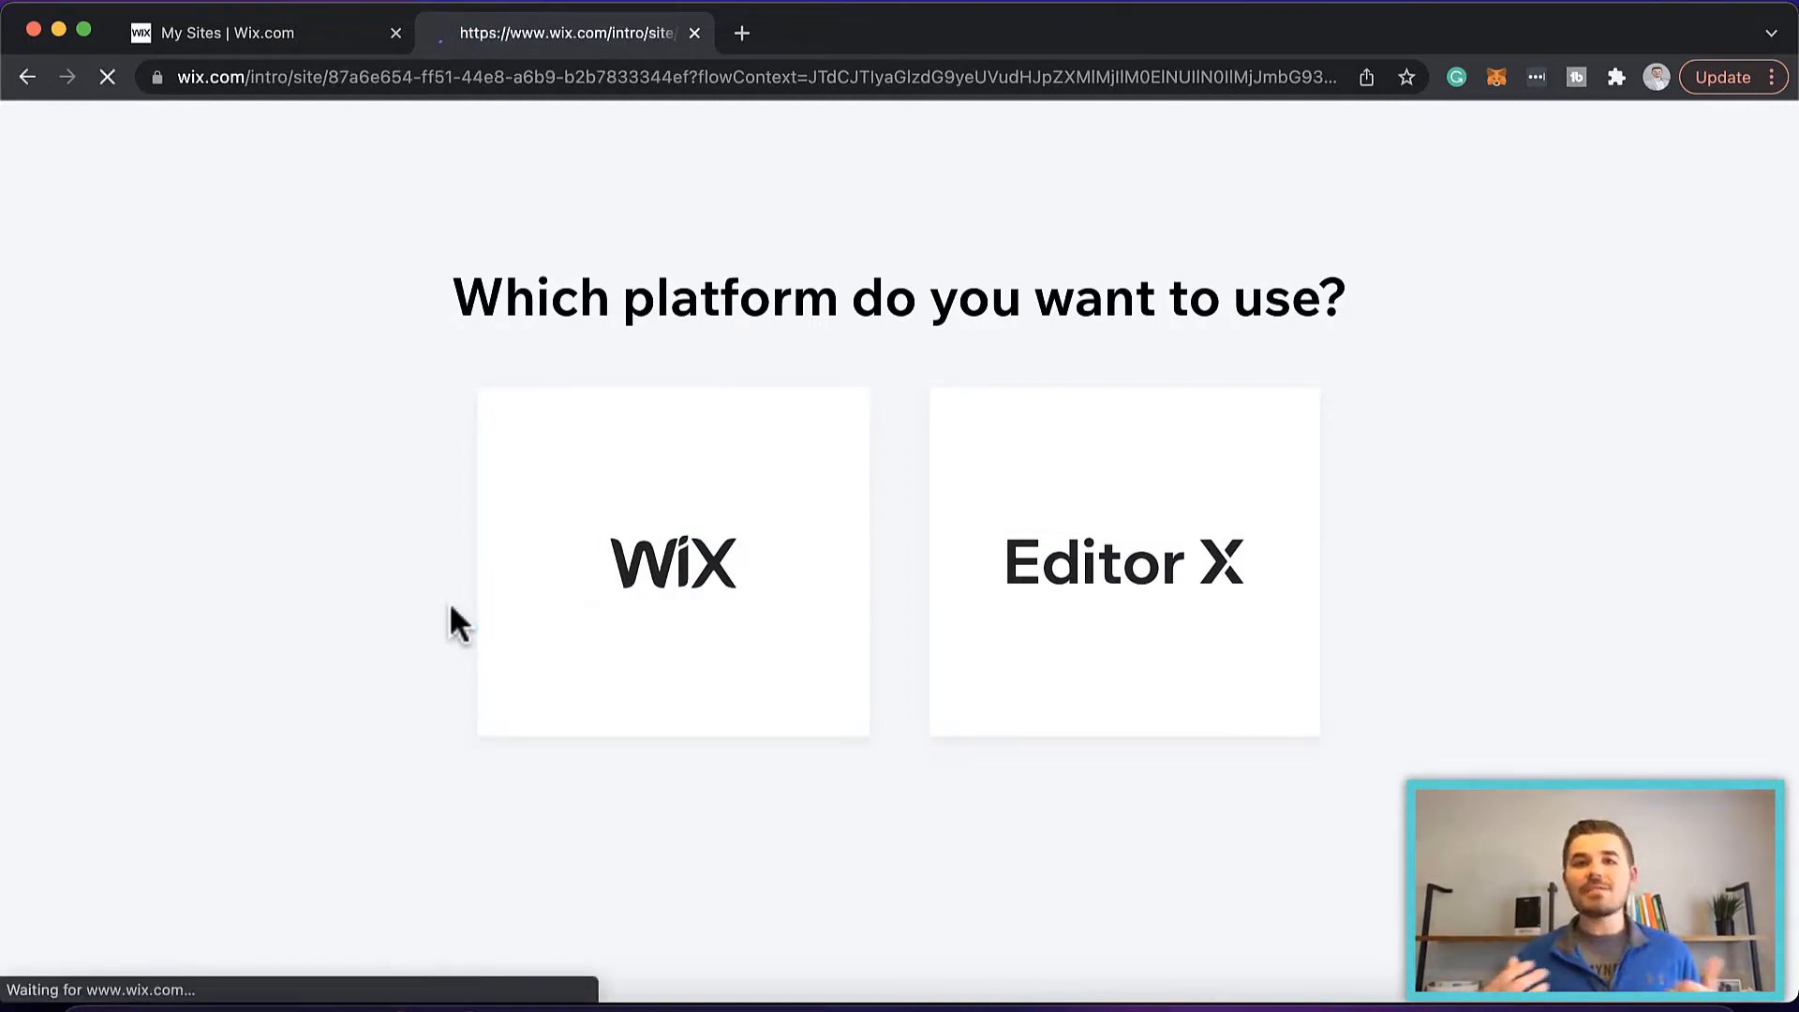
{"action": "left_click", "coordinate": [673, 562]}
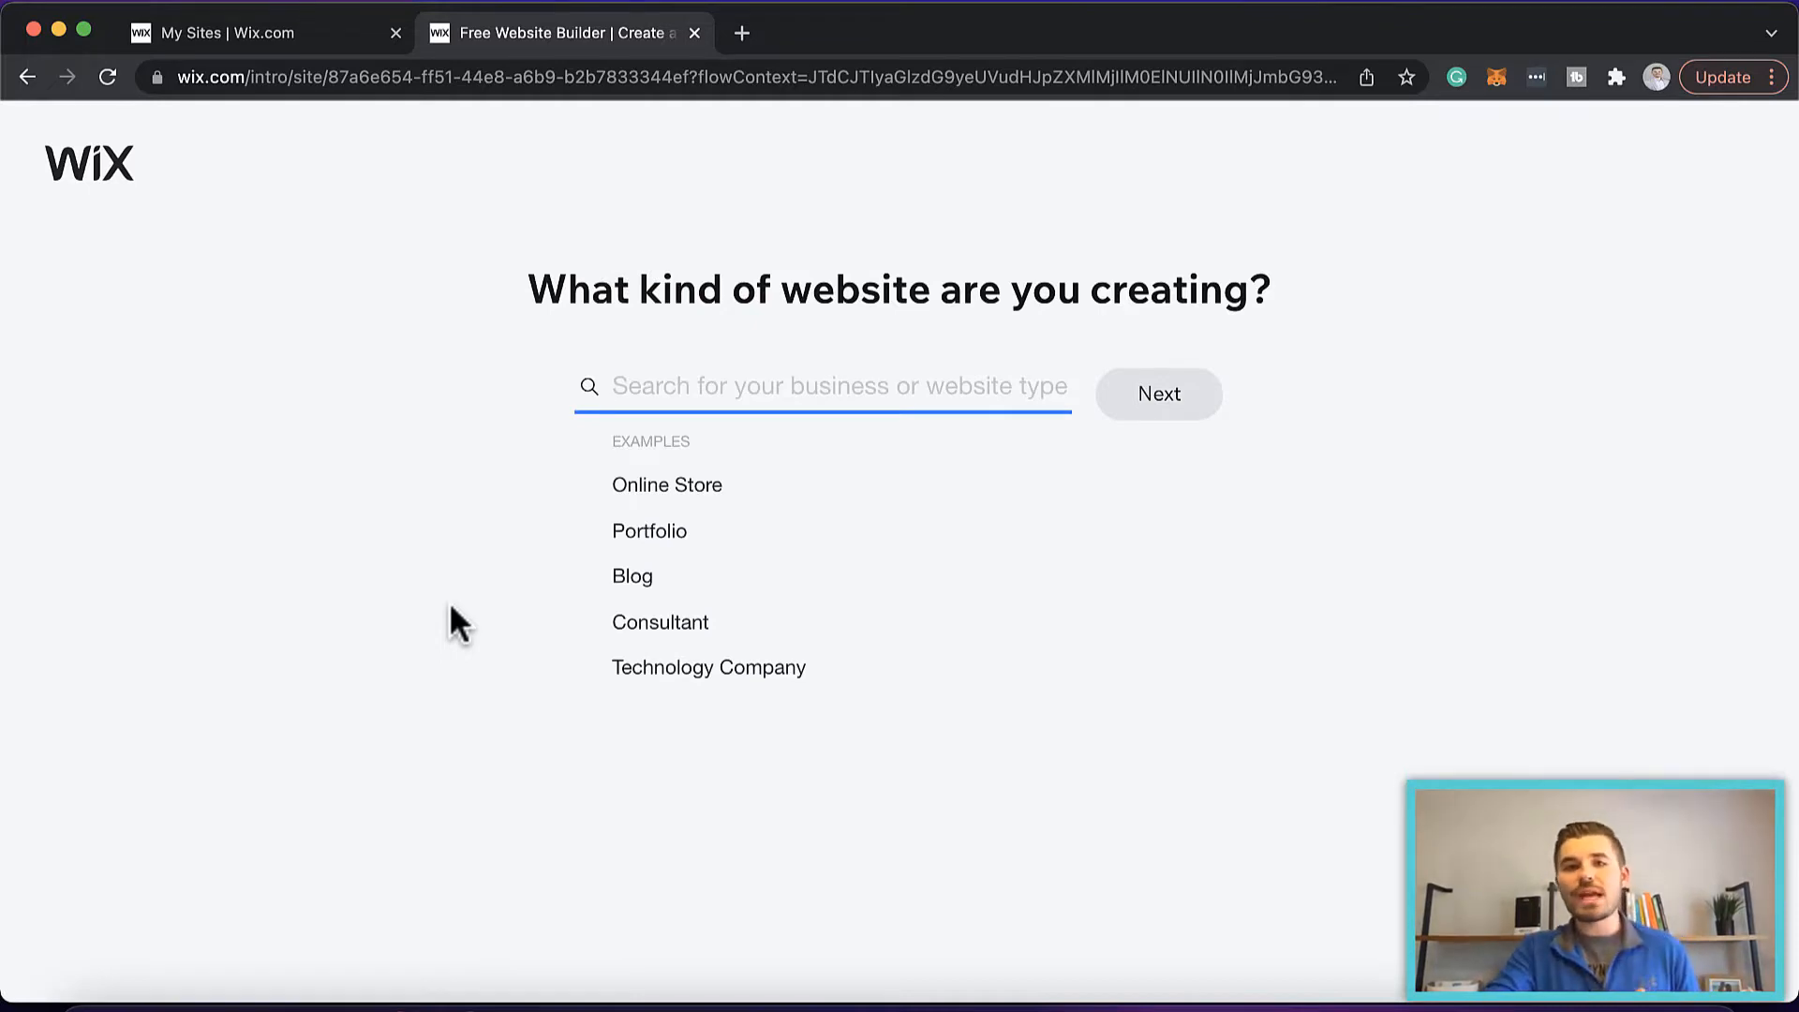
Set the site type to Online Store and add Chat, Forms and Forum features.
{"action": "type", "text": "Online Store"}
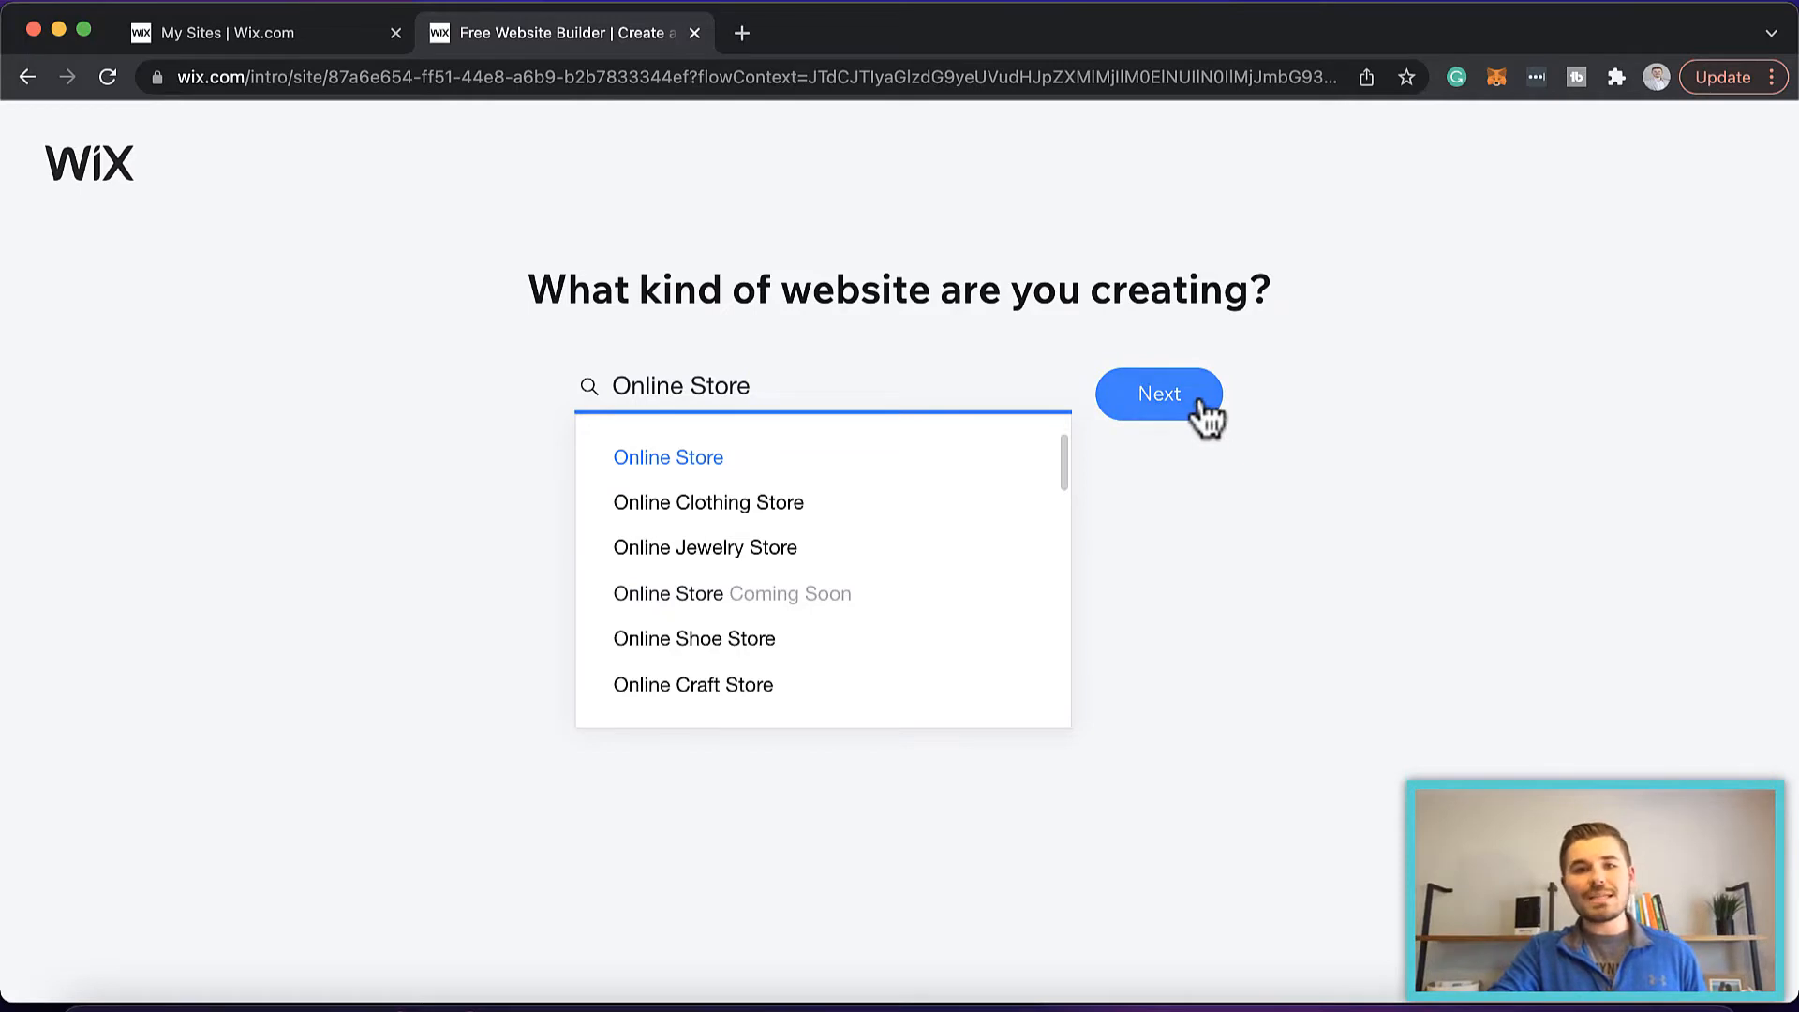
{"action": "left_click", "coordinate": [1158, 394]}
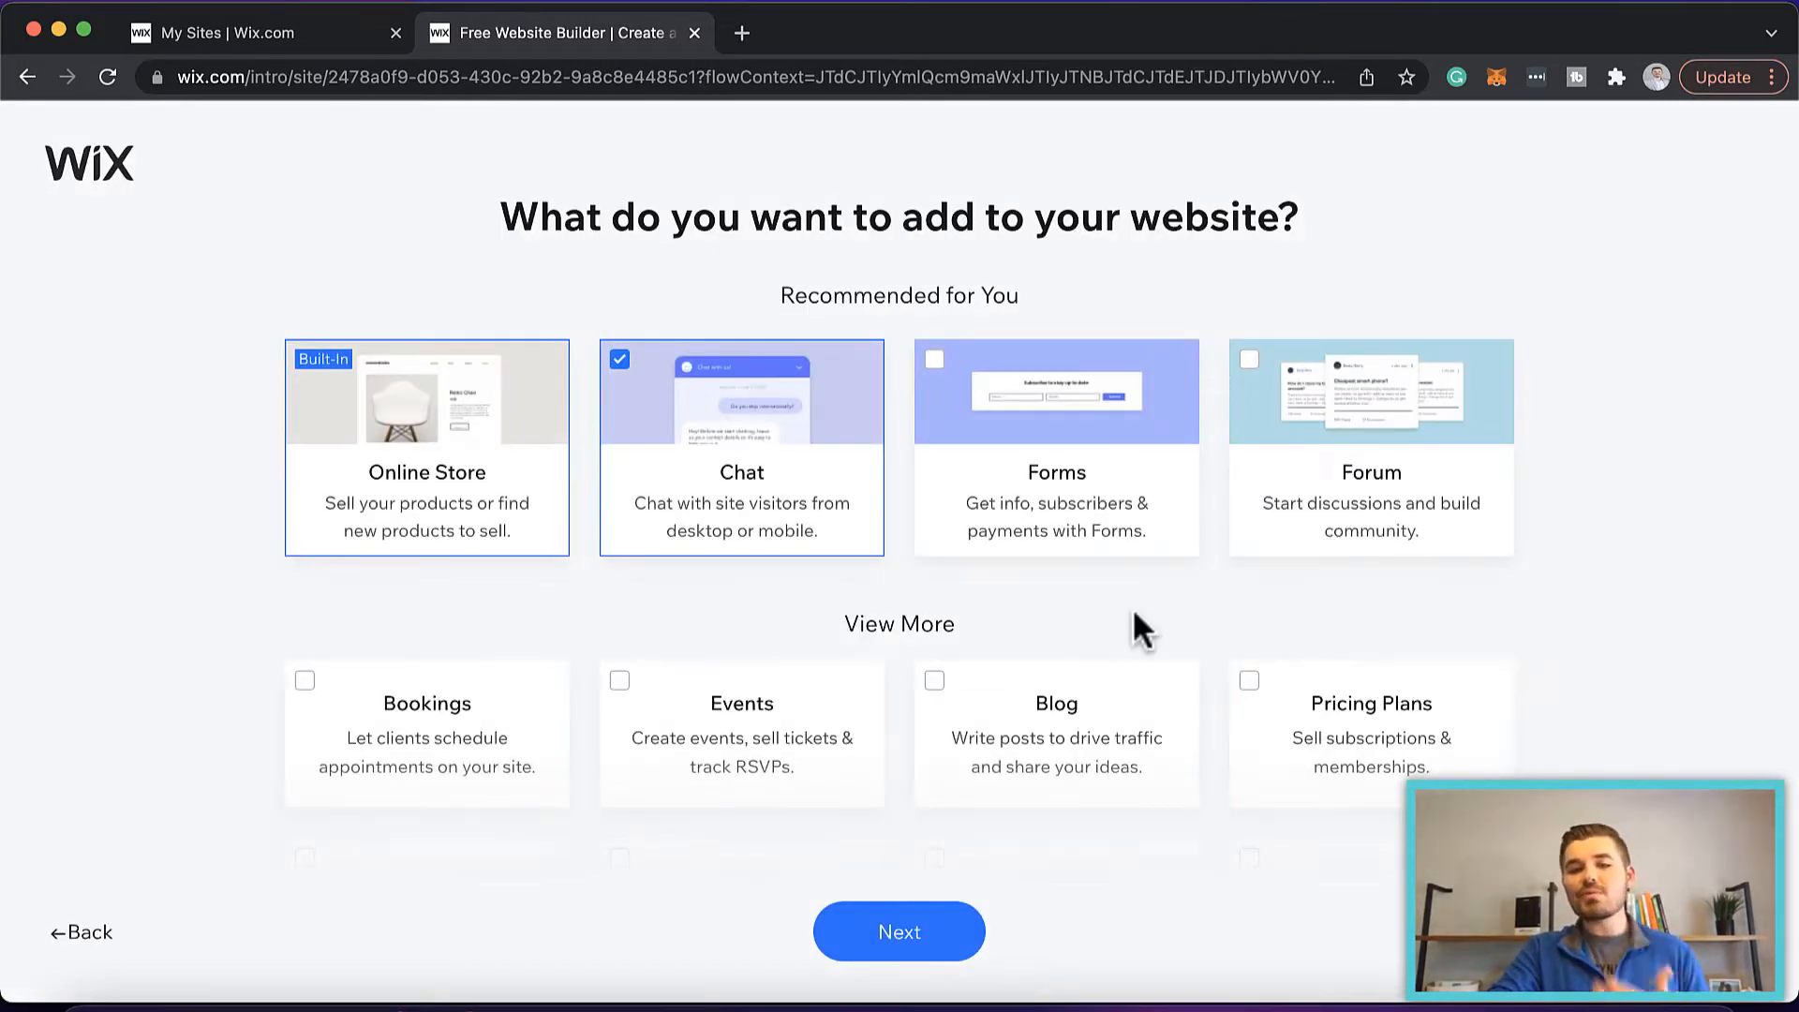
{"action": "mouse_move", "coordinate": [1244, 608]}
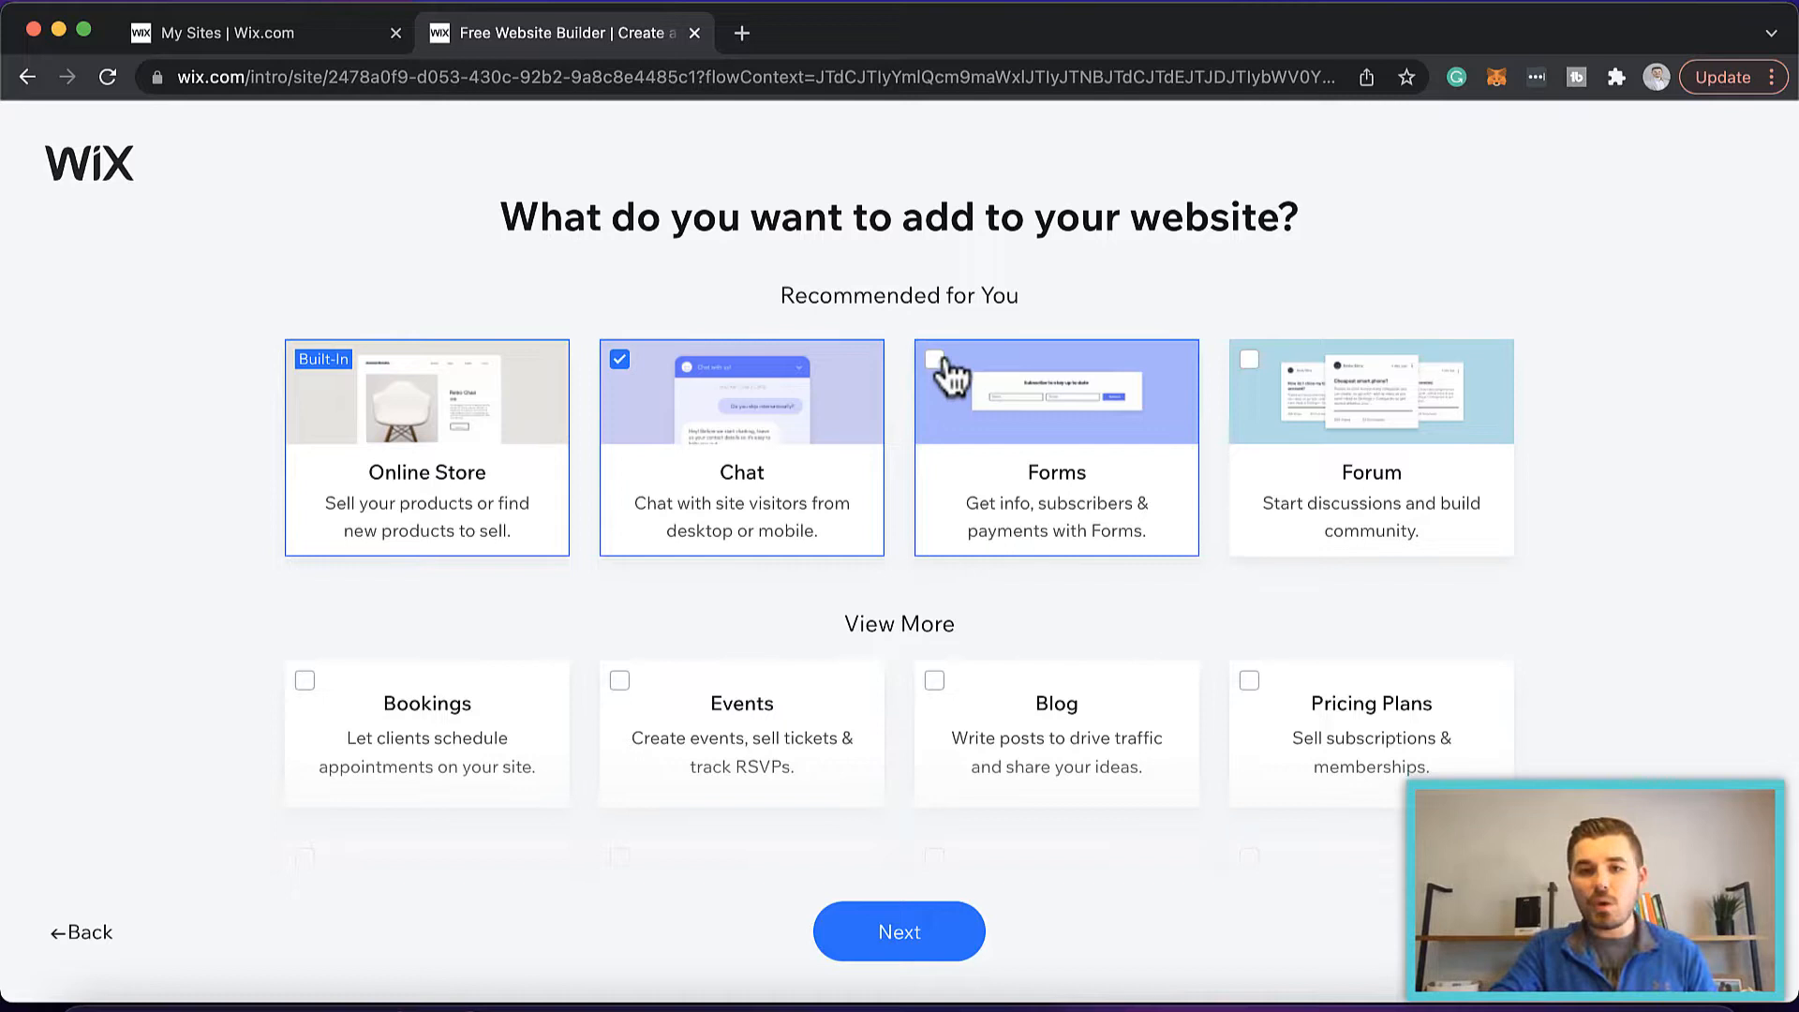
{"action": "left_click", "coordinate": [934, 360]}
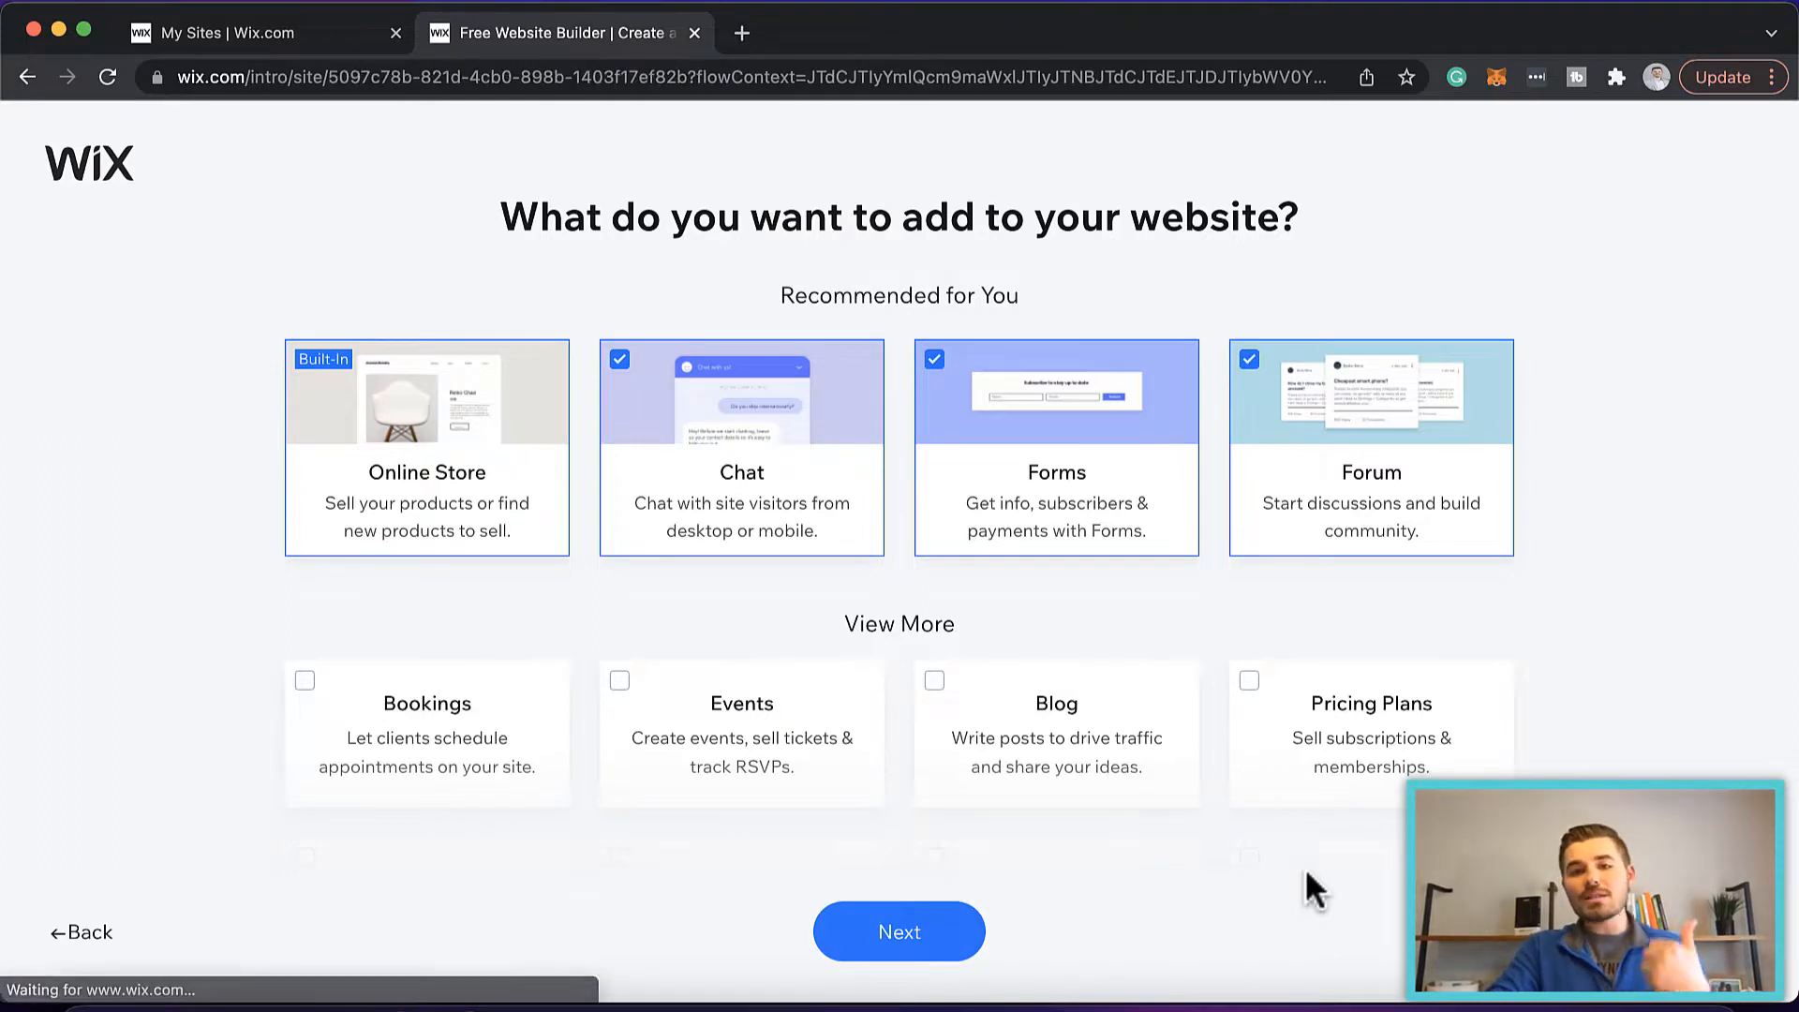
{"action": "left_click", "coordinate": [897, 932]}
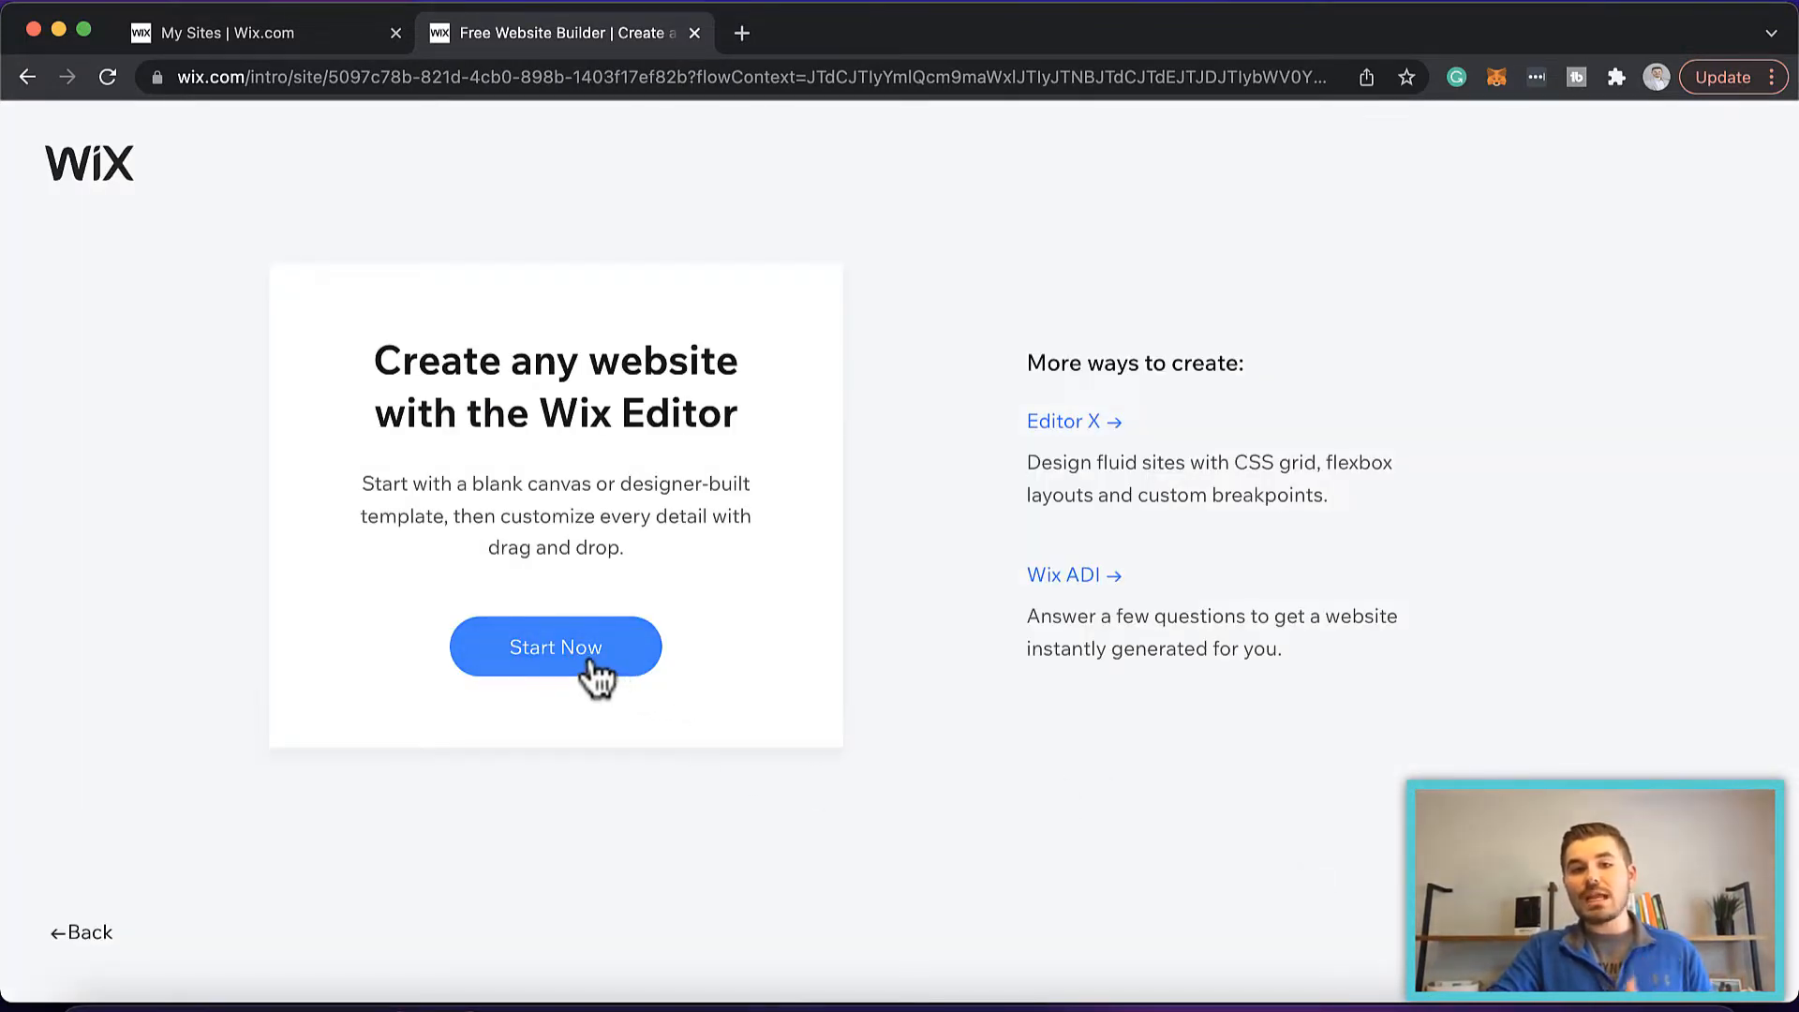
Start the Wix Editor to reach the Online Store templates gallery.
{"action": "left_click", "coordinate": [554, 646]}
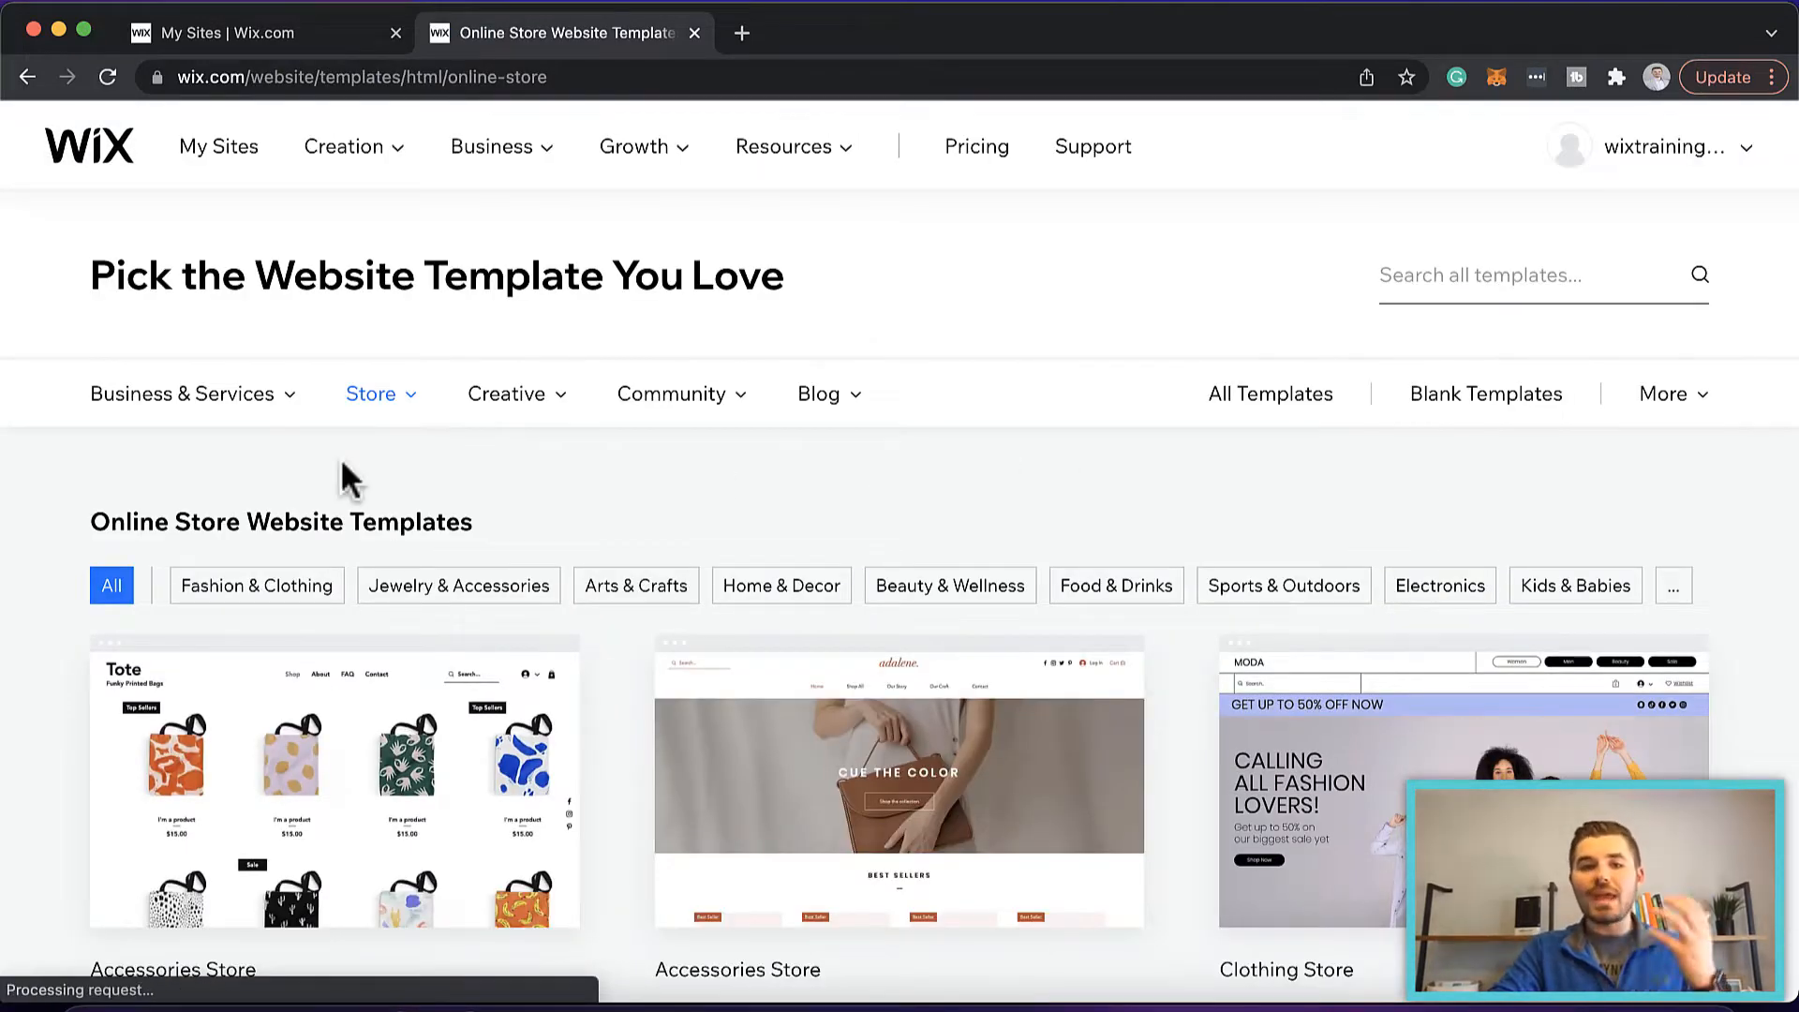
{"action": "scroll", "scroll_direction": "down", "scroll_amount": 3}
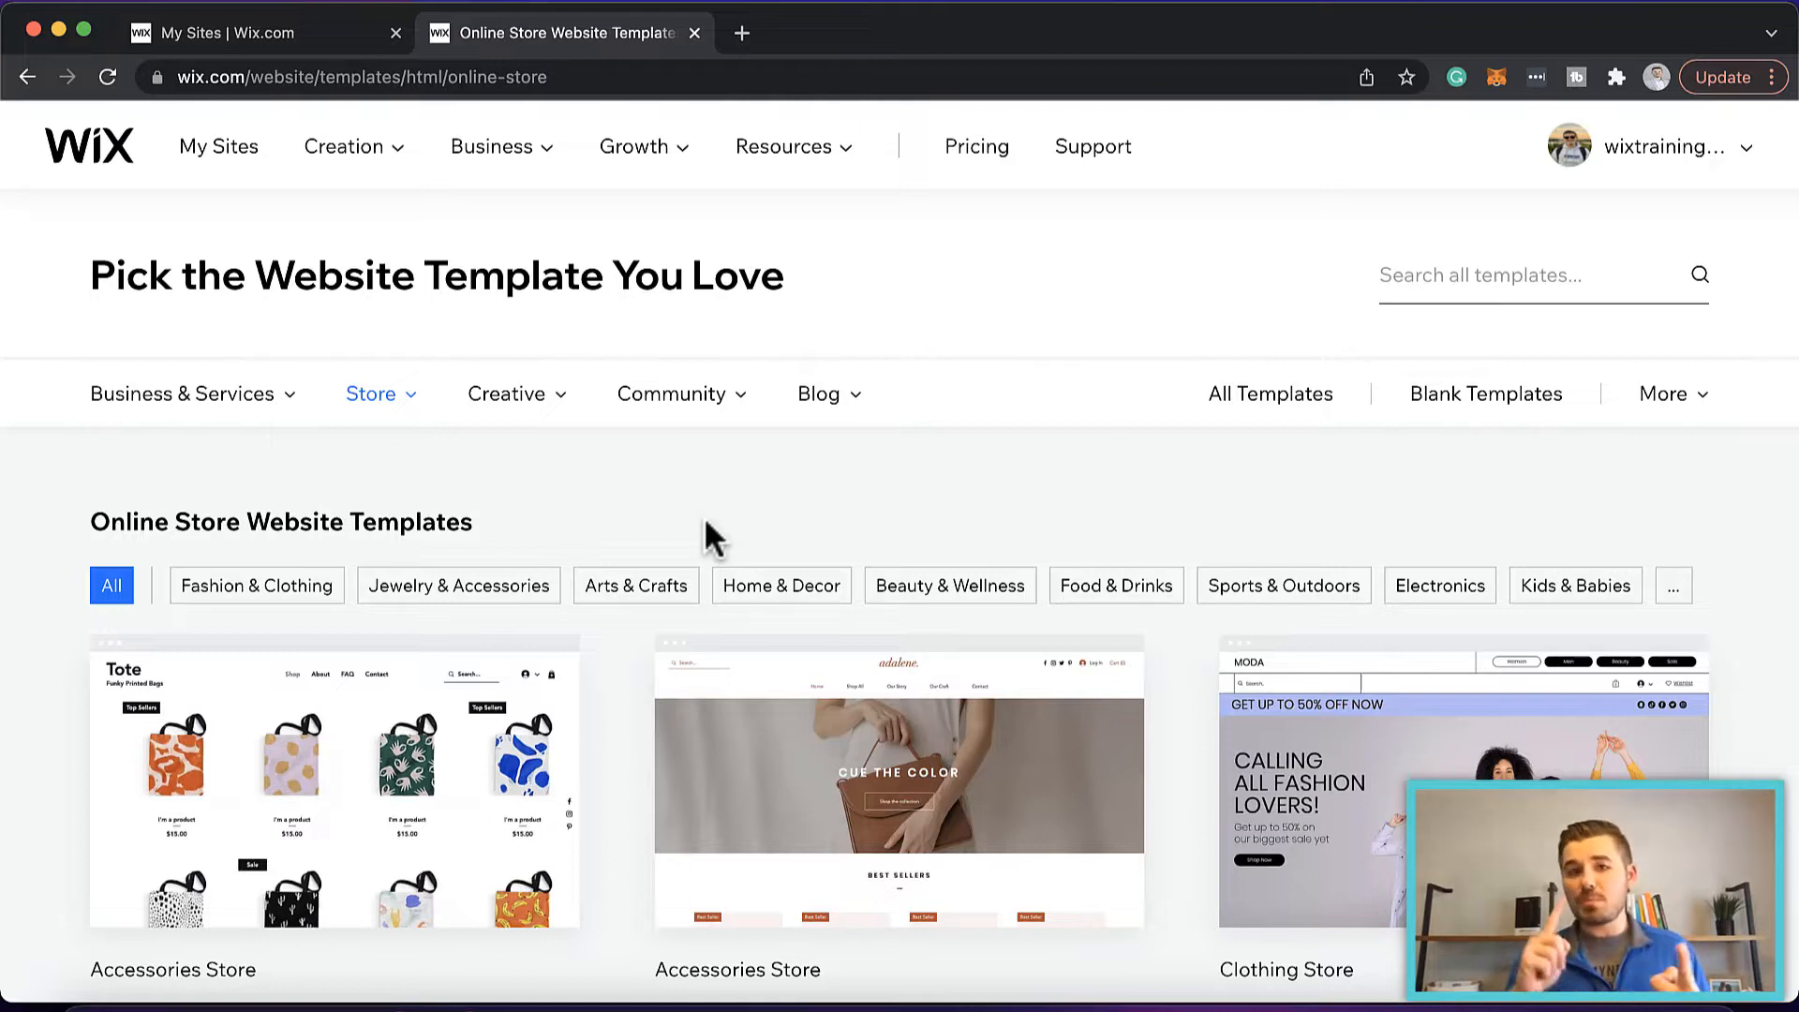
Show My Site 5's Business and eCommerce plans: VIP $49, Unlimited $27, Basic $23.
{"action": "left_click", "coordinate": [976, 146]}
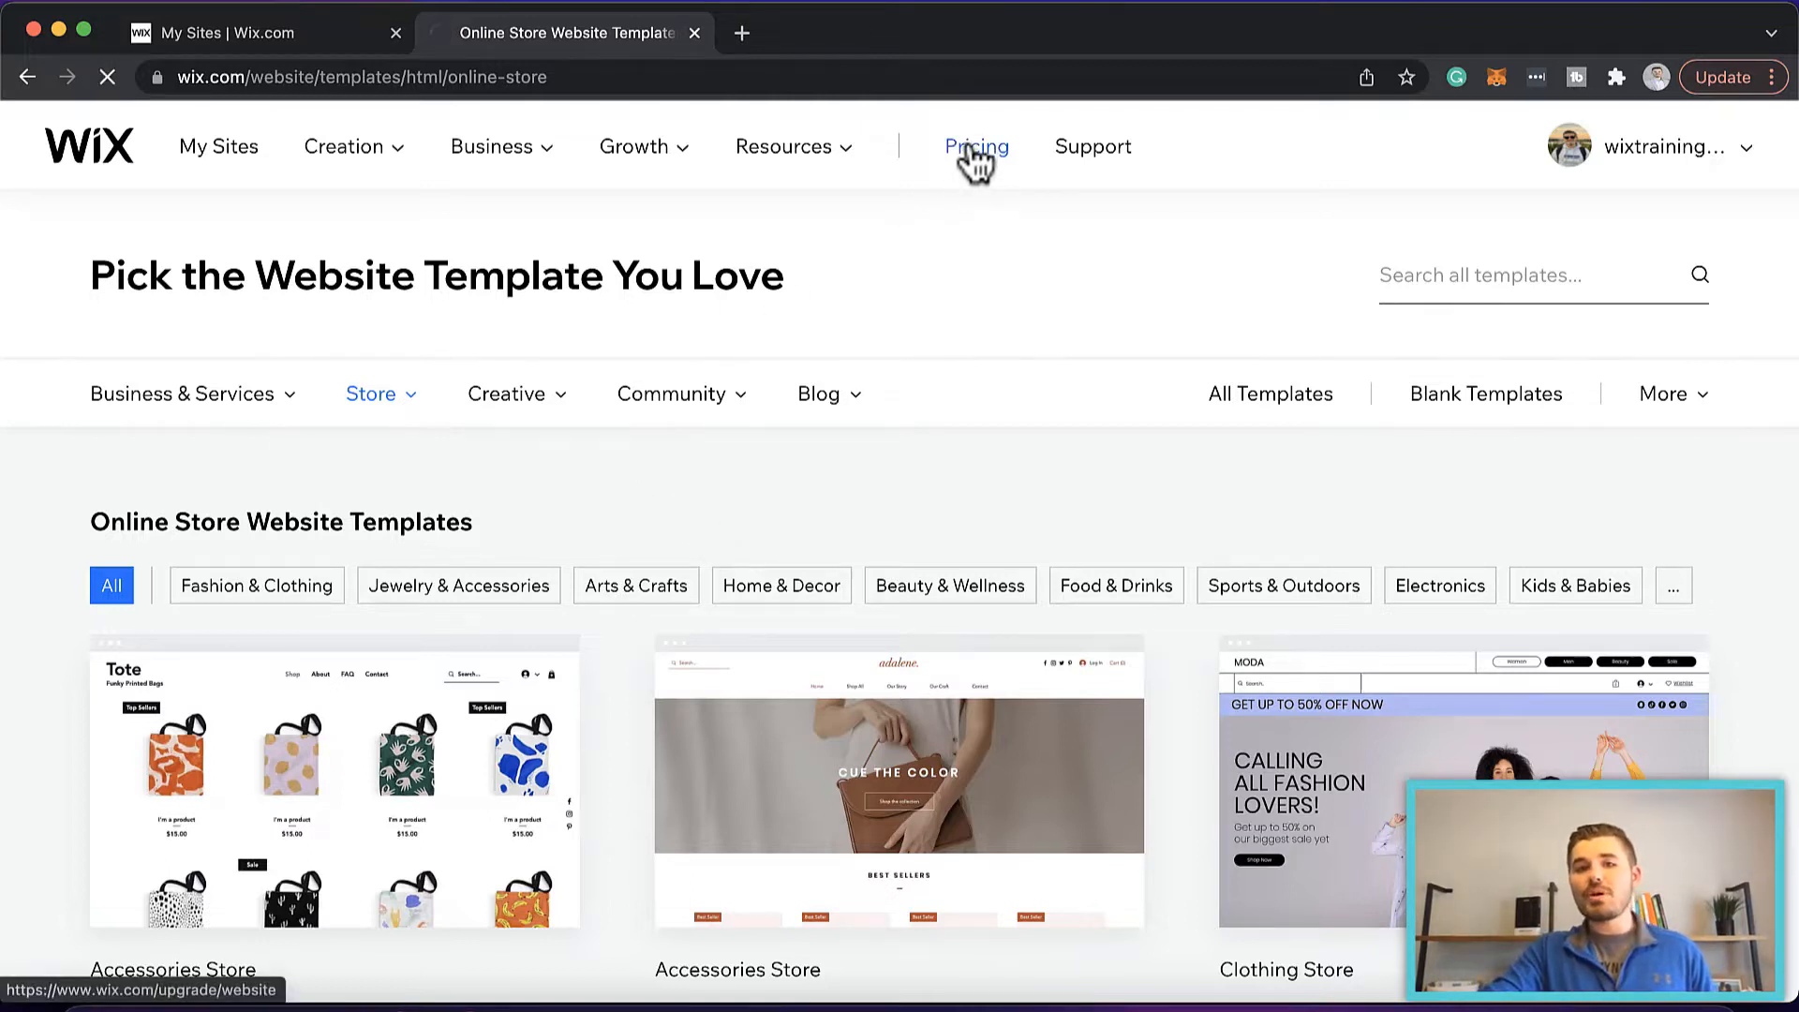
{"action": "left_click", "coordinate": [977, 147]}
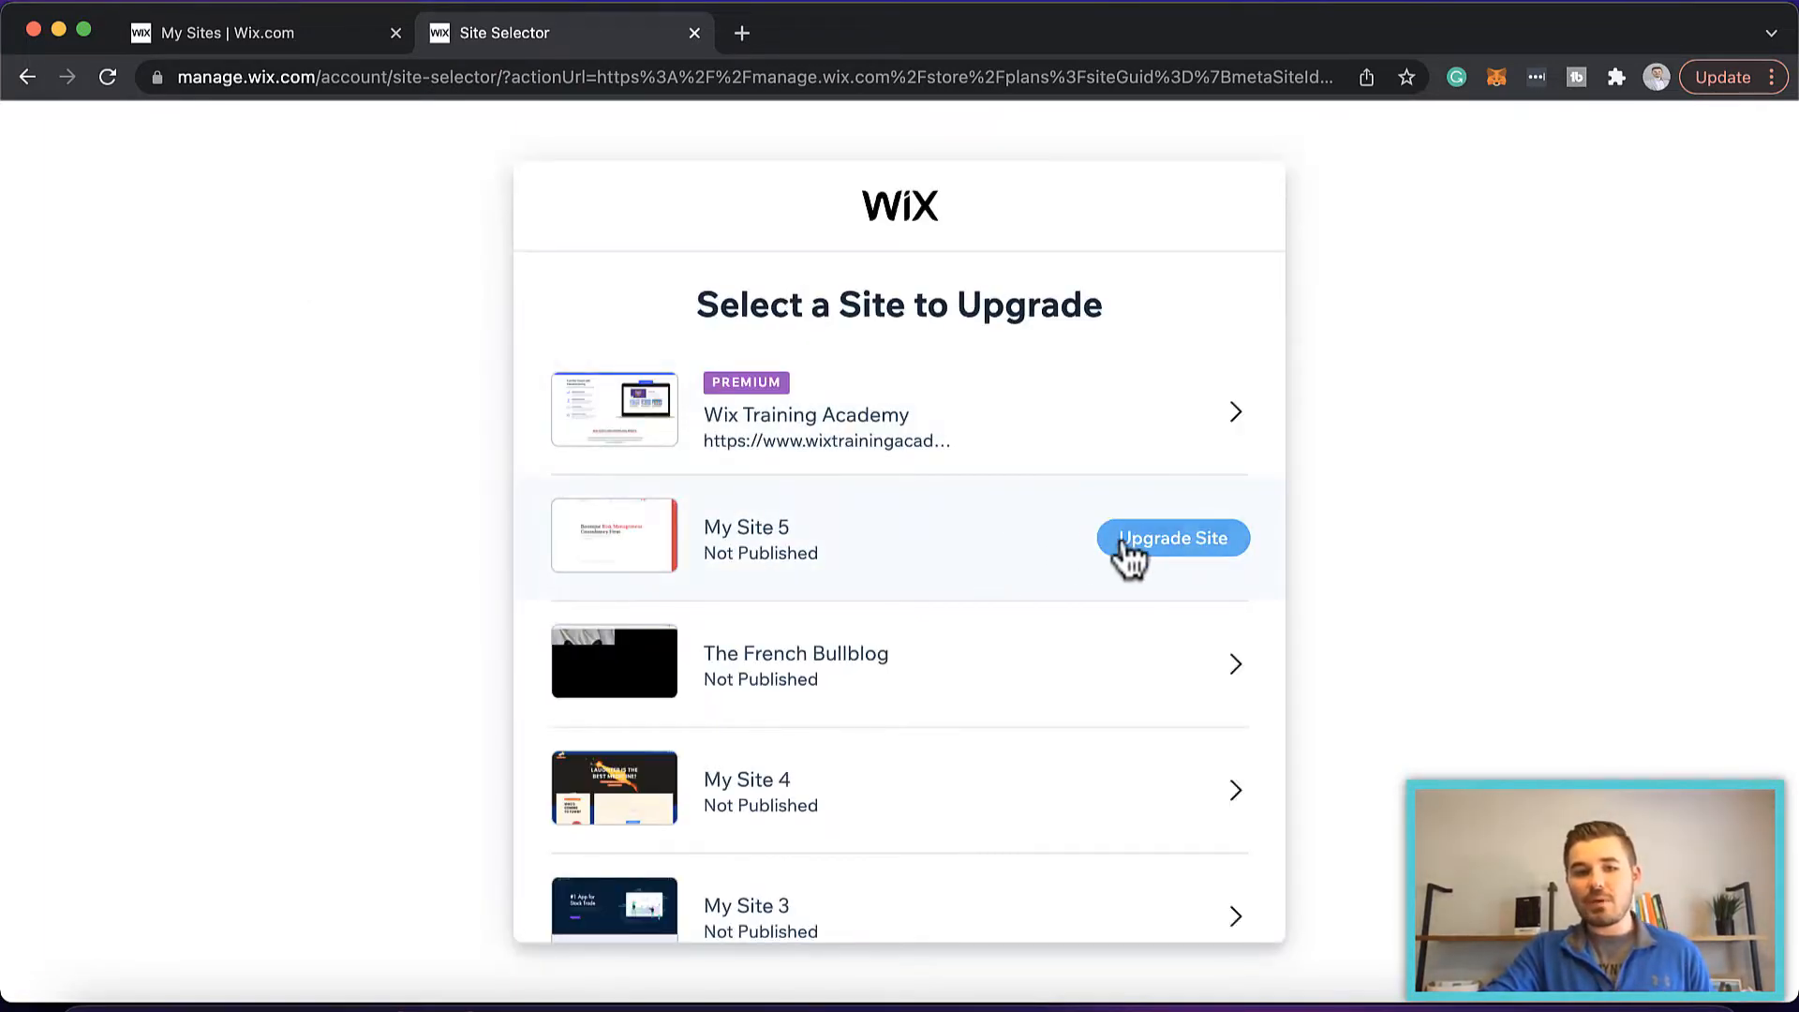
{"action": "left_click", "coordinate": [1173, 538]}
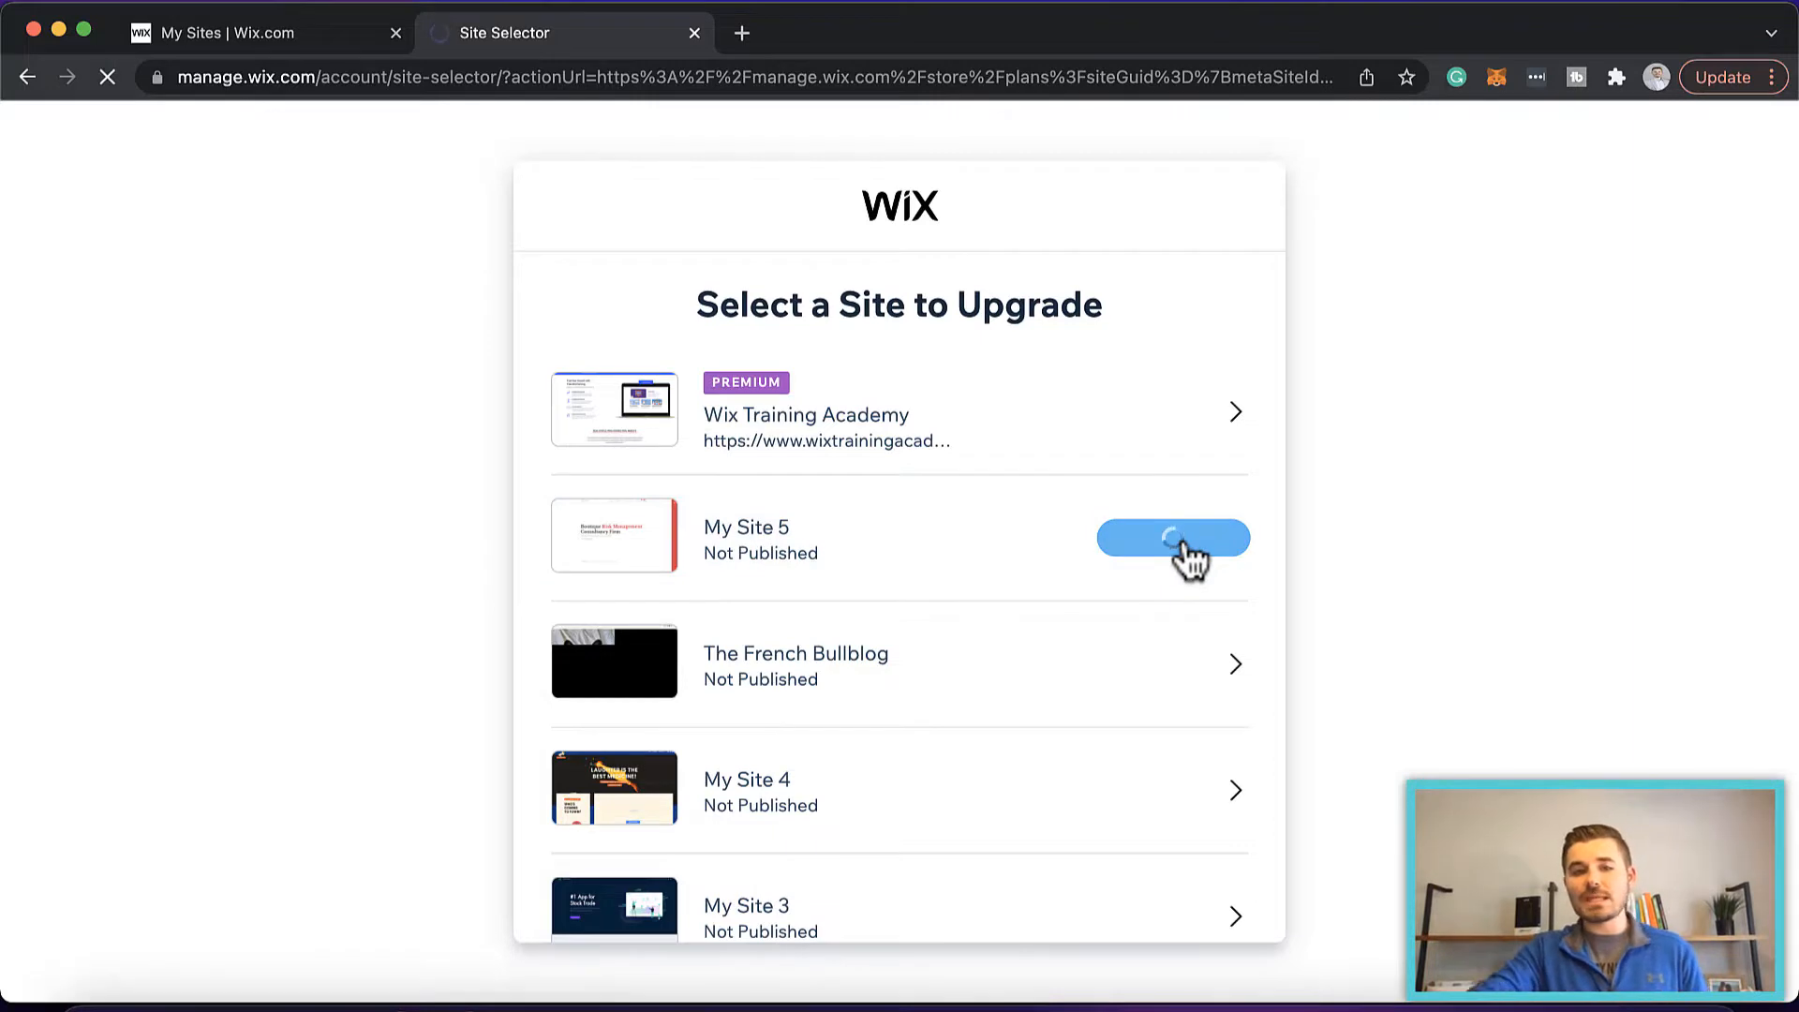
{"action": "left_click", "coordinate": [1171, 538]}
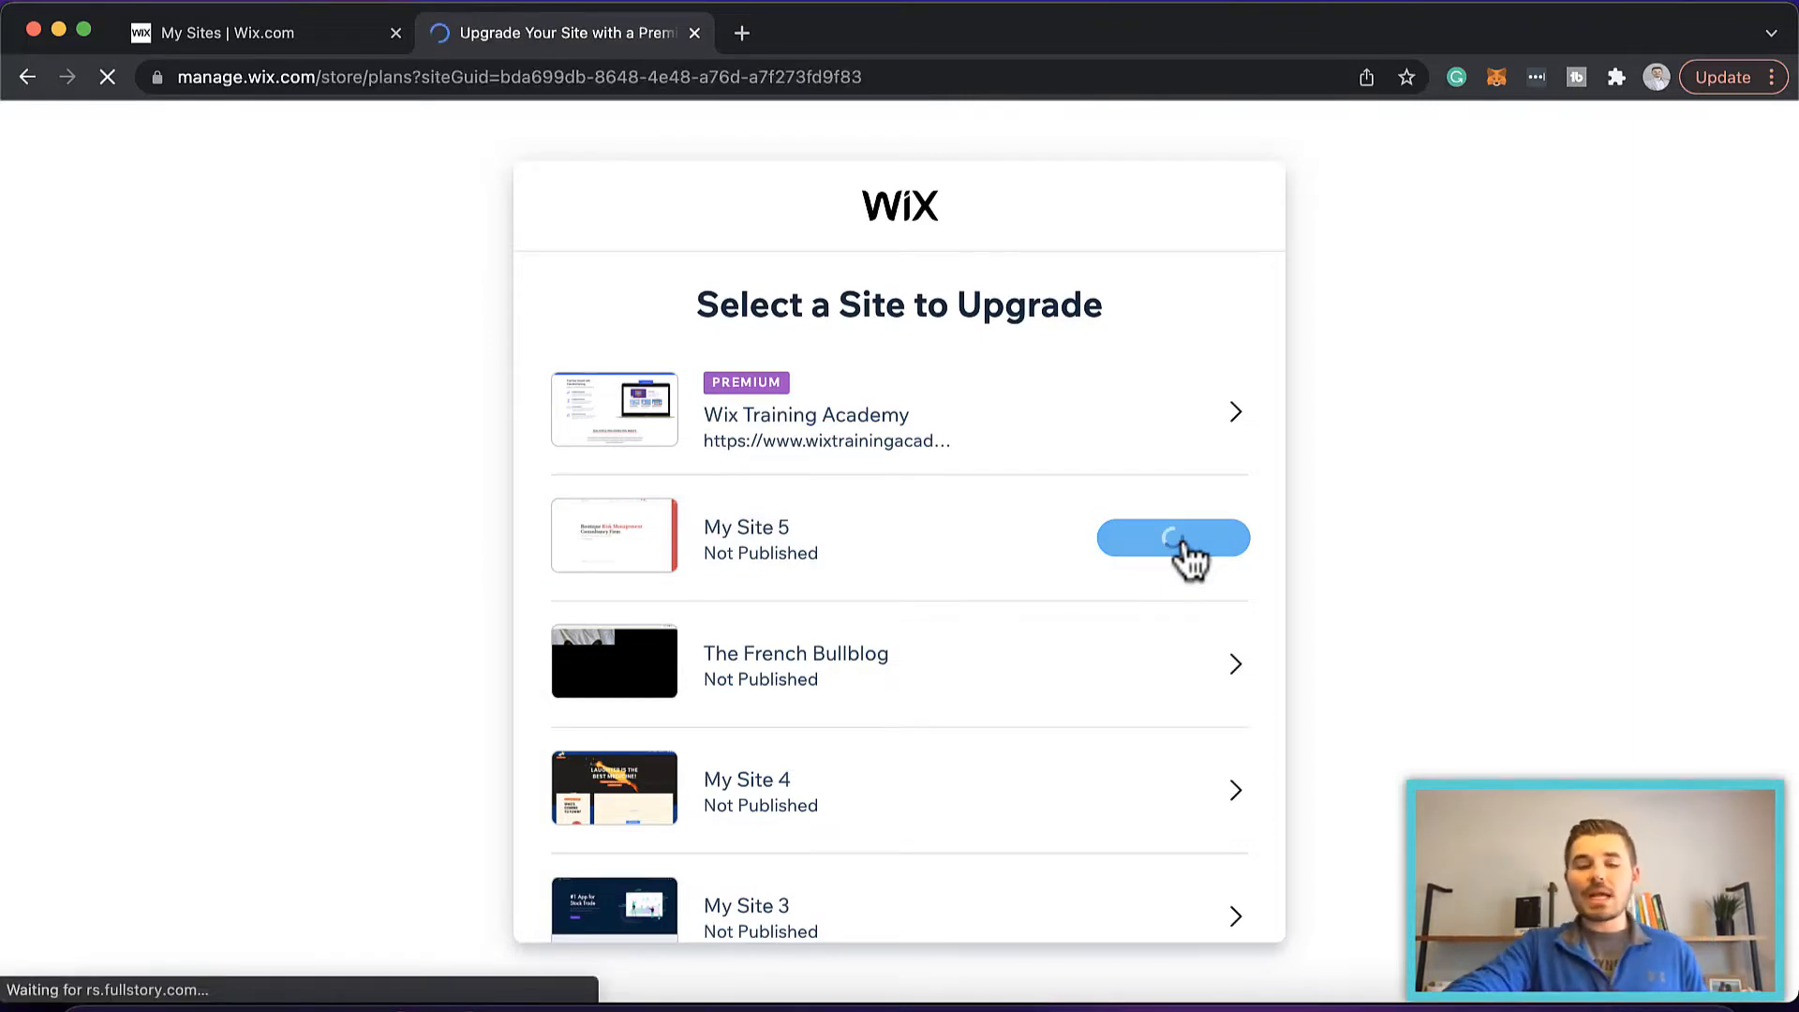
{"action": "left_click", "coordinate": [1173, 538]}
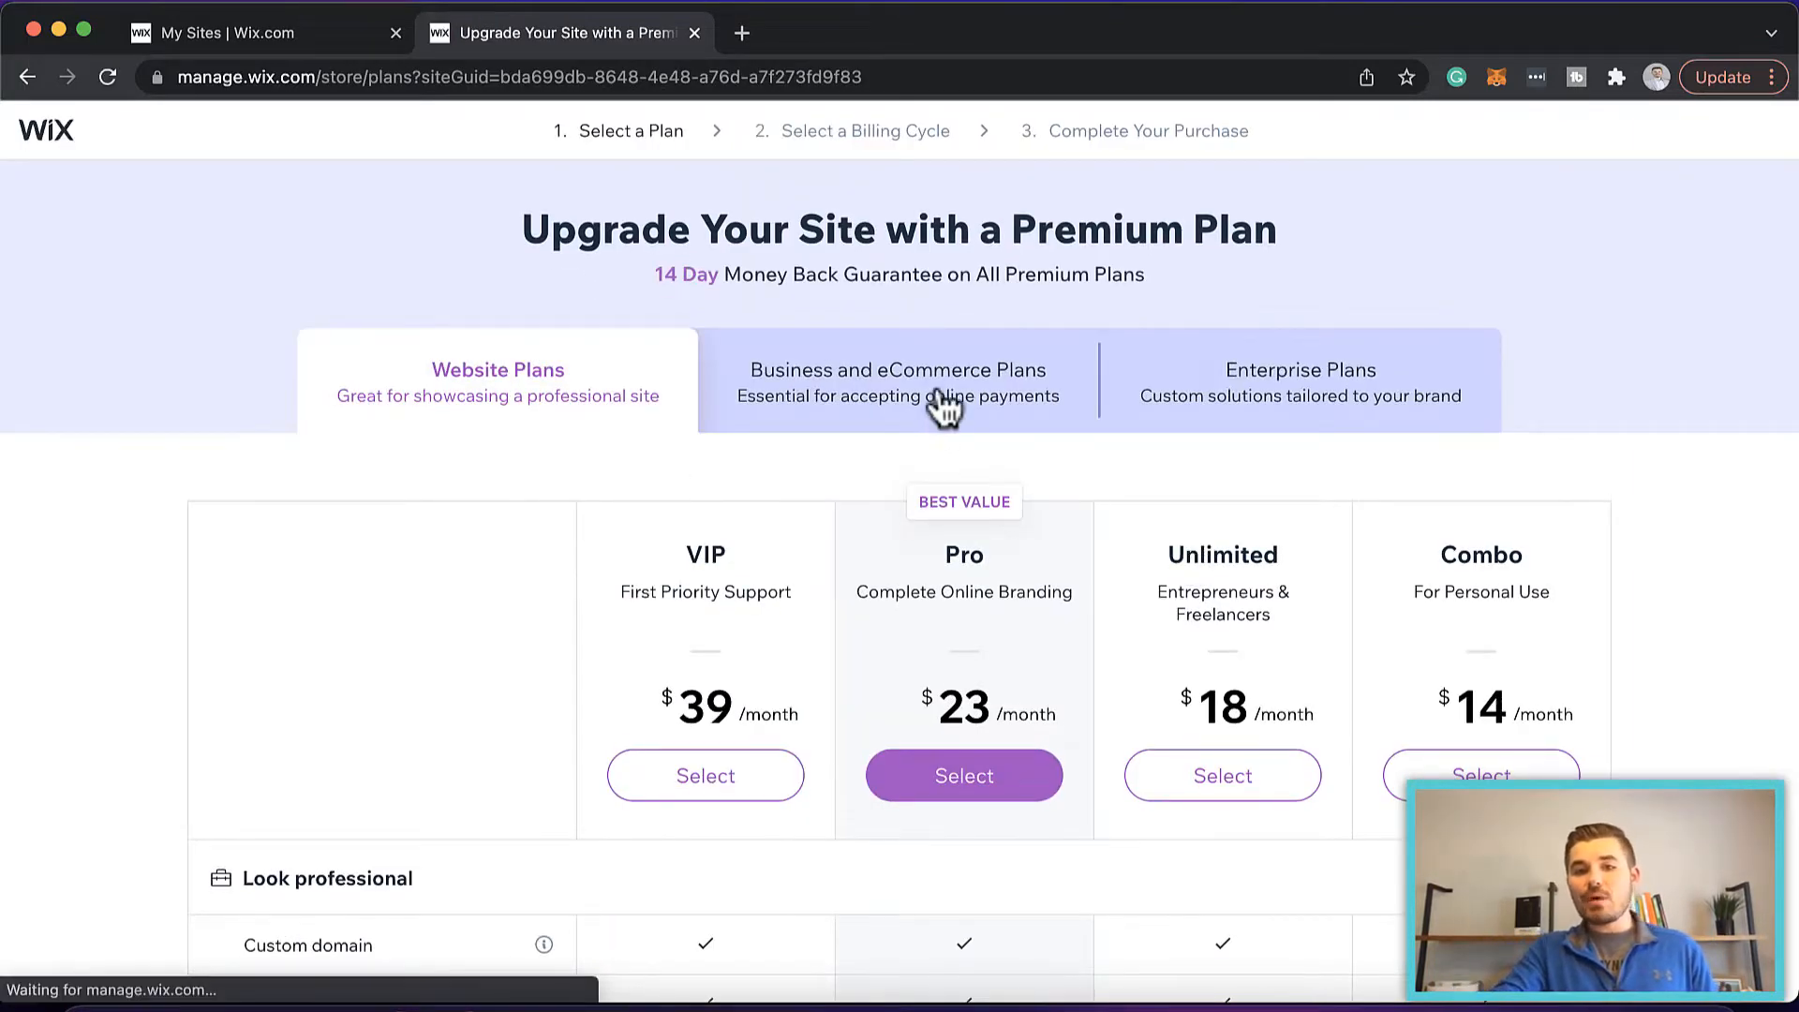
{"action": "left_click", "coordinate": [898, 380]}
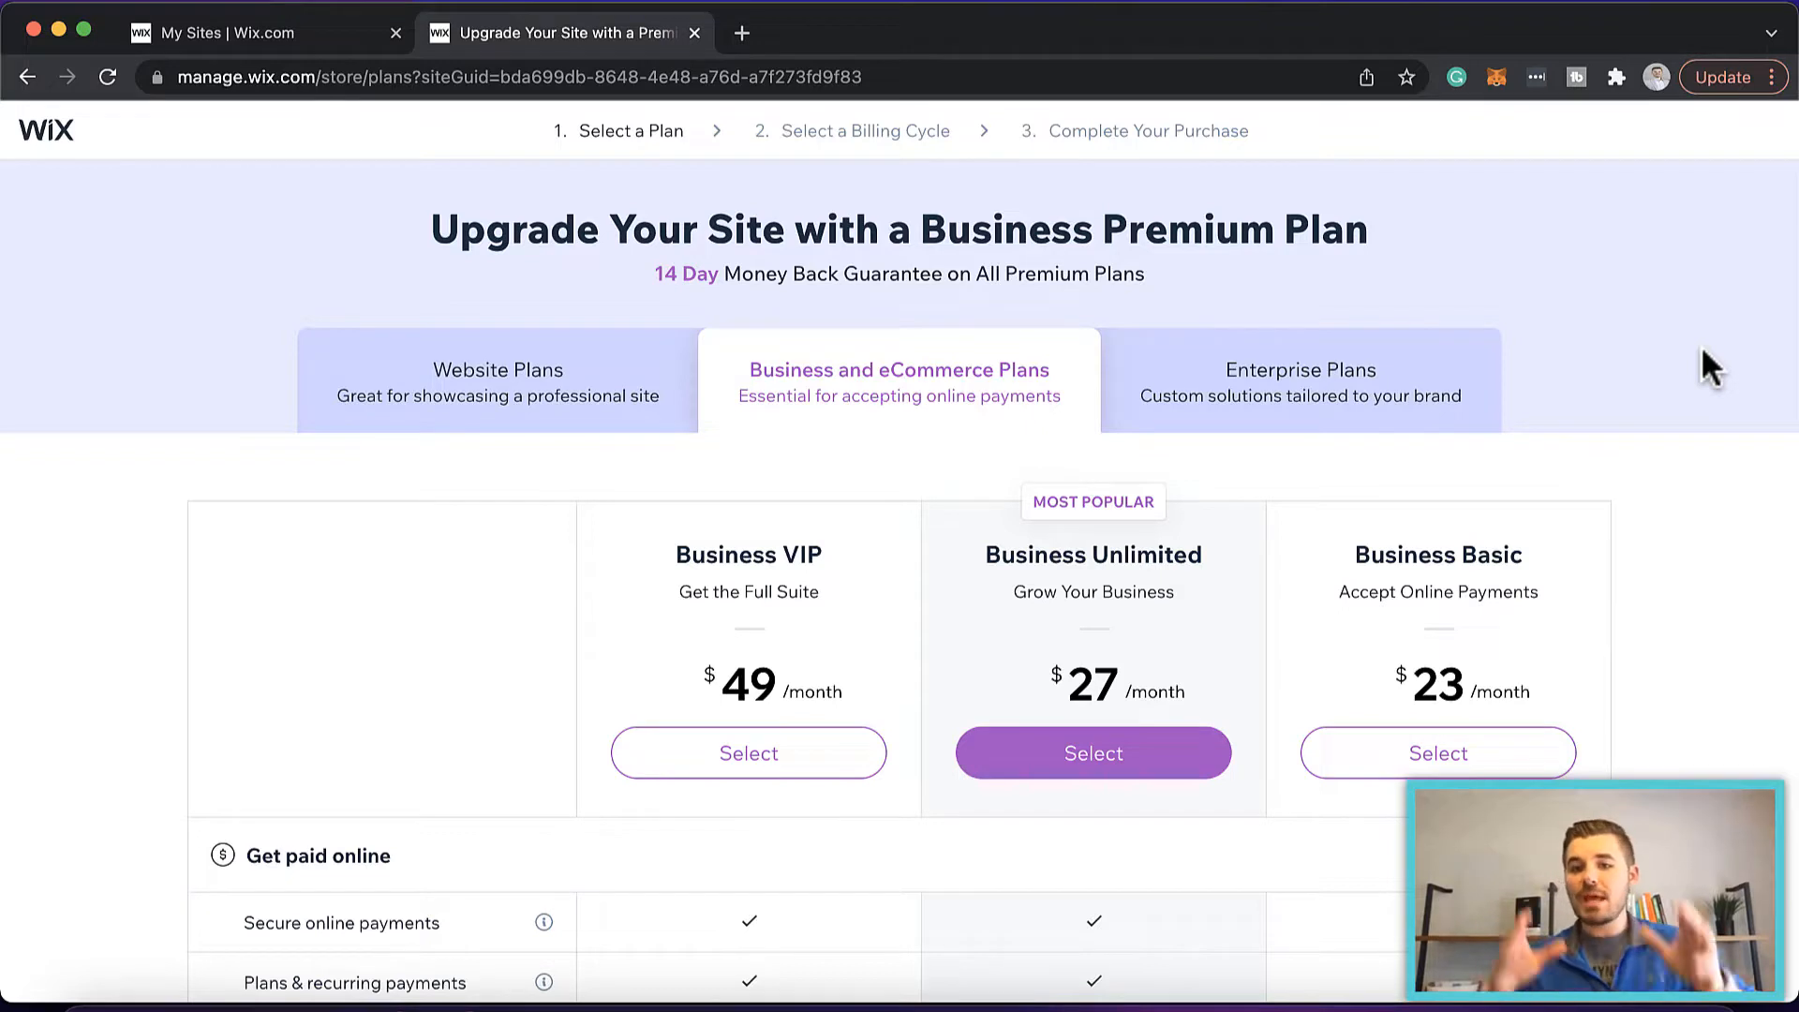
{"action": "mouse_move", "coordinate": [1360, 535]}
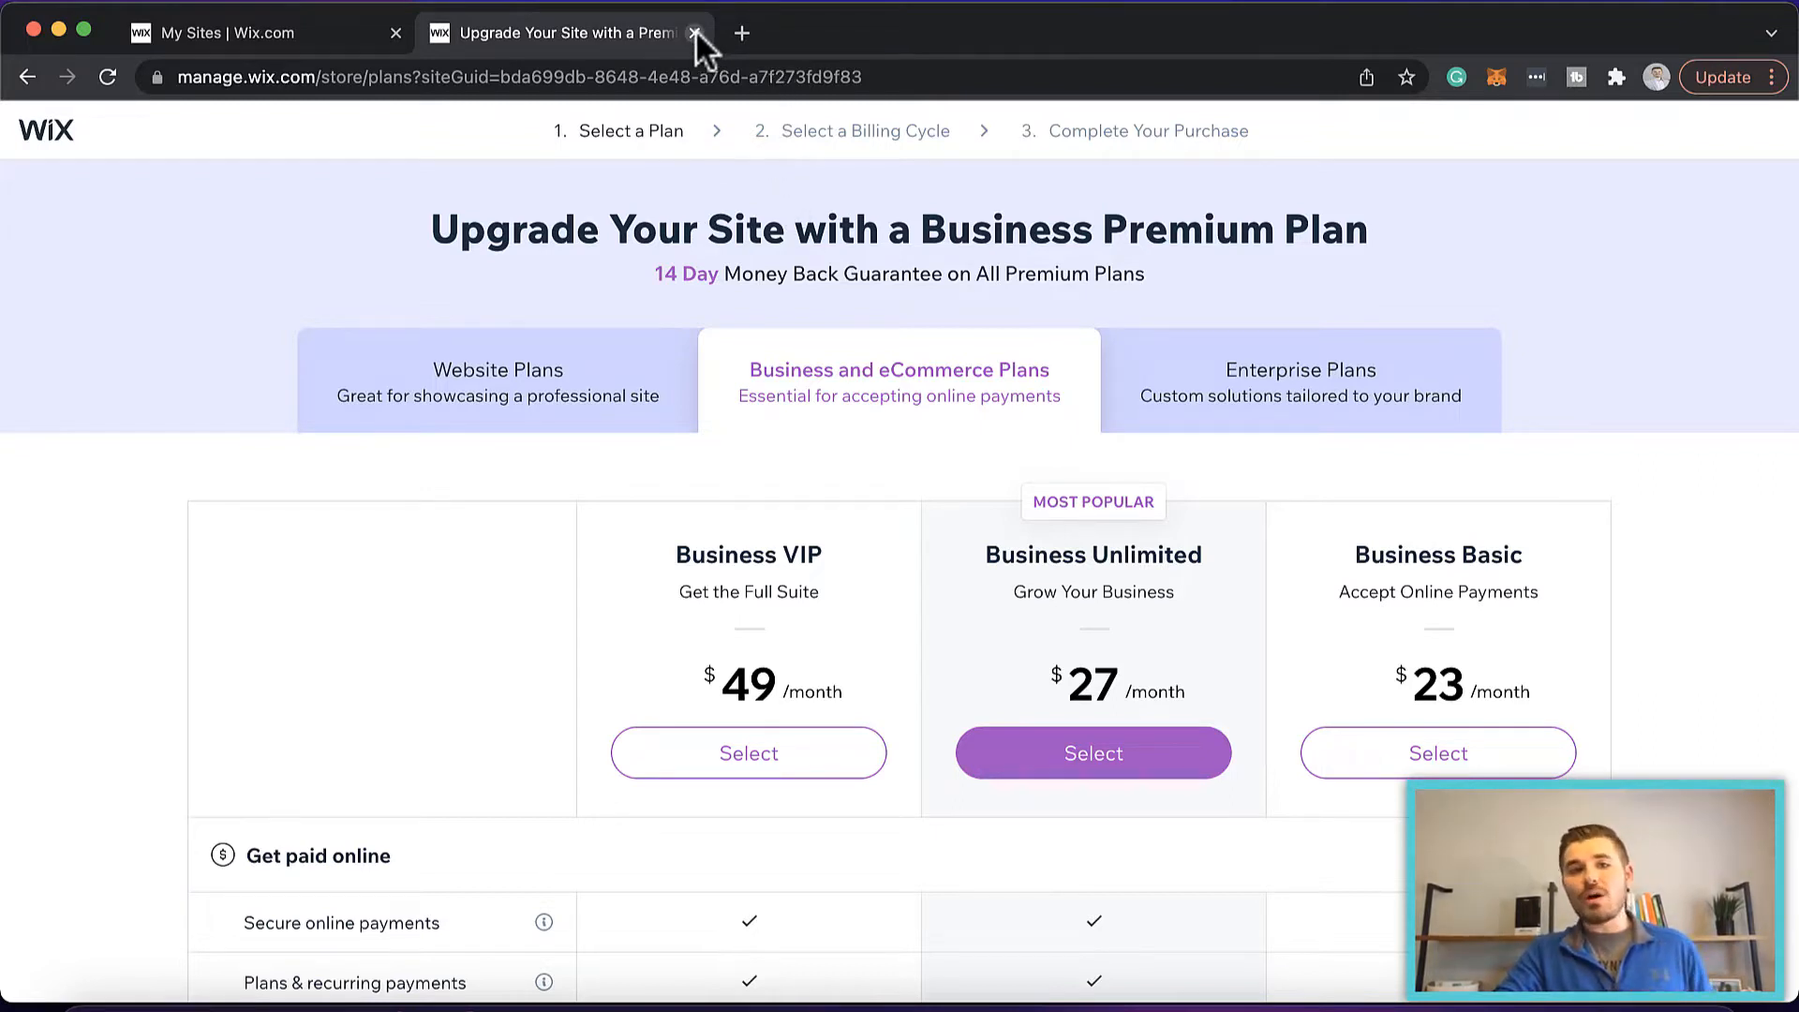
Close the Upgrade Your Site page.
{"action": "left_click", "coordinate": [695, 32]}
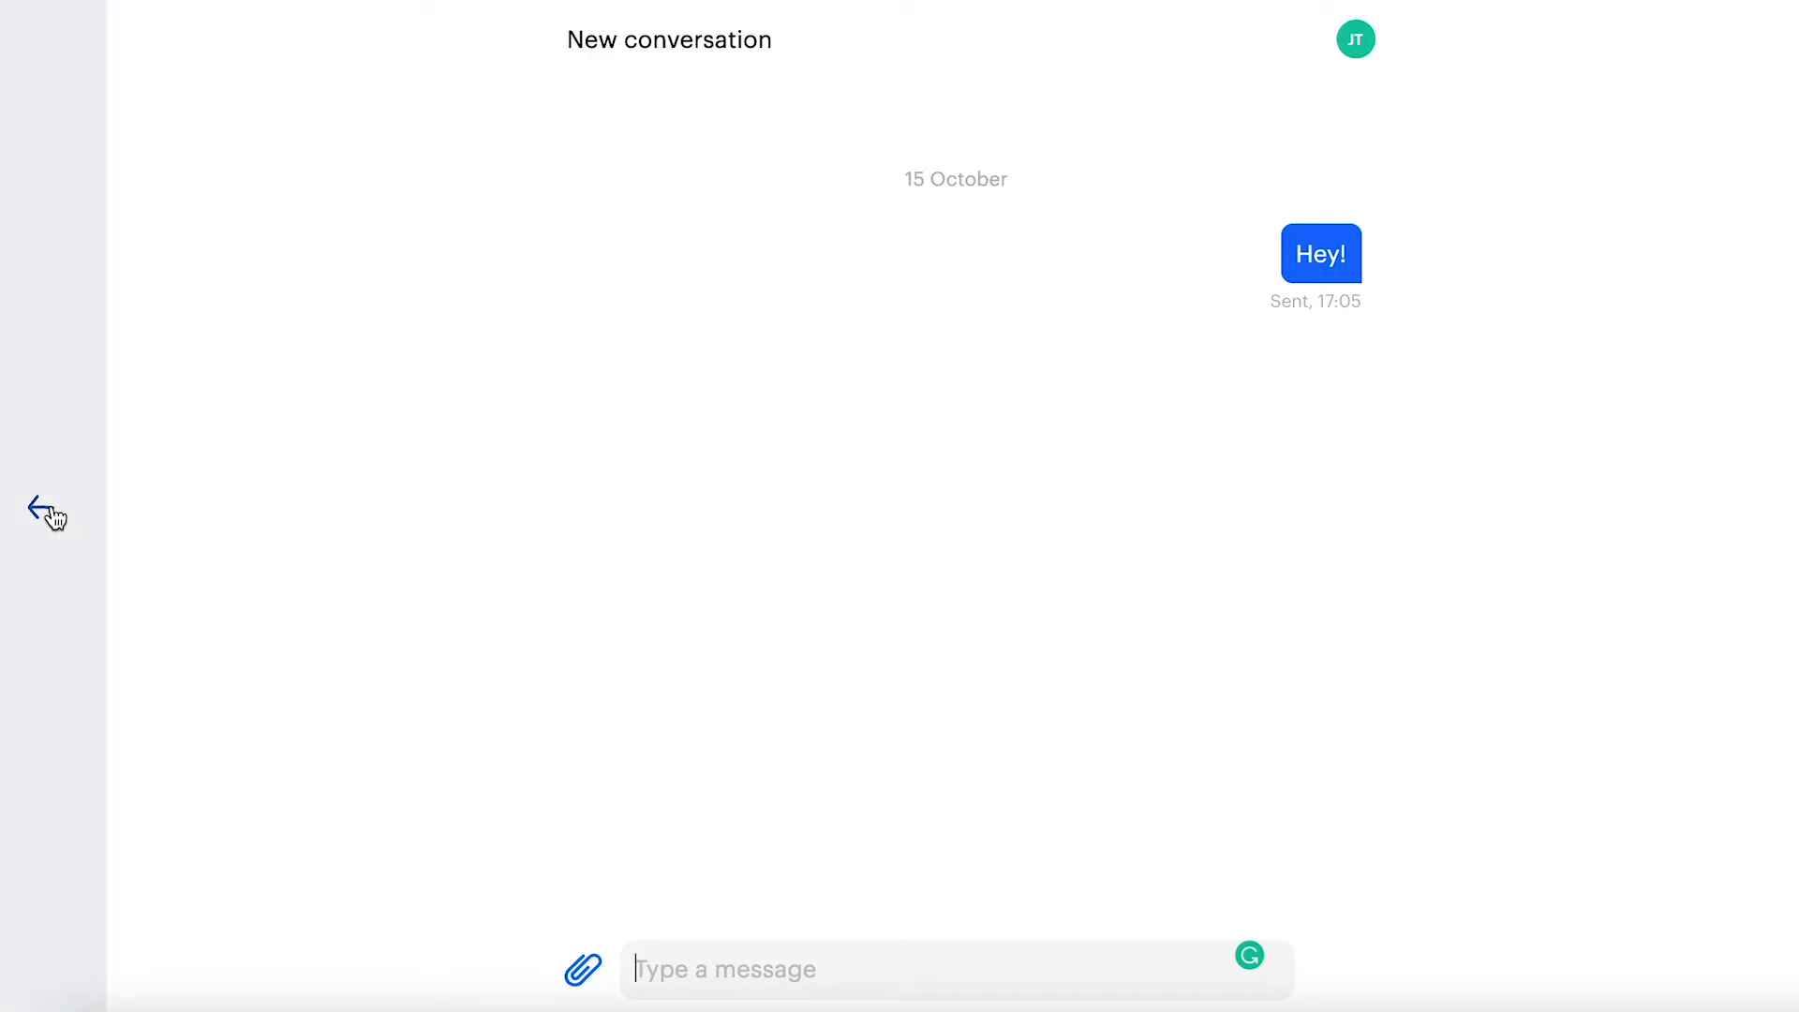
Leave the chat and review the Osome dashboard and accounting transactions.
{"action": "left_click", "coordinate": [43, 508]}
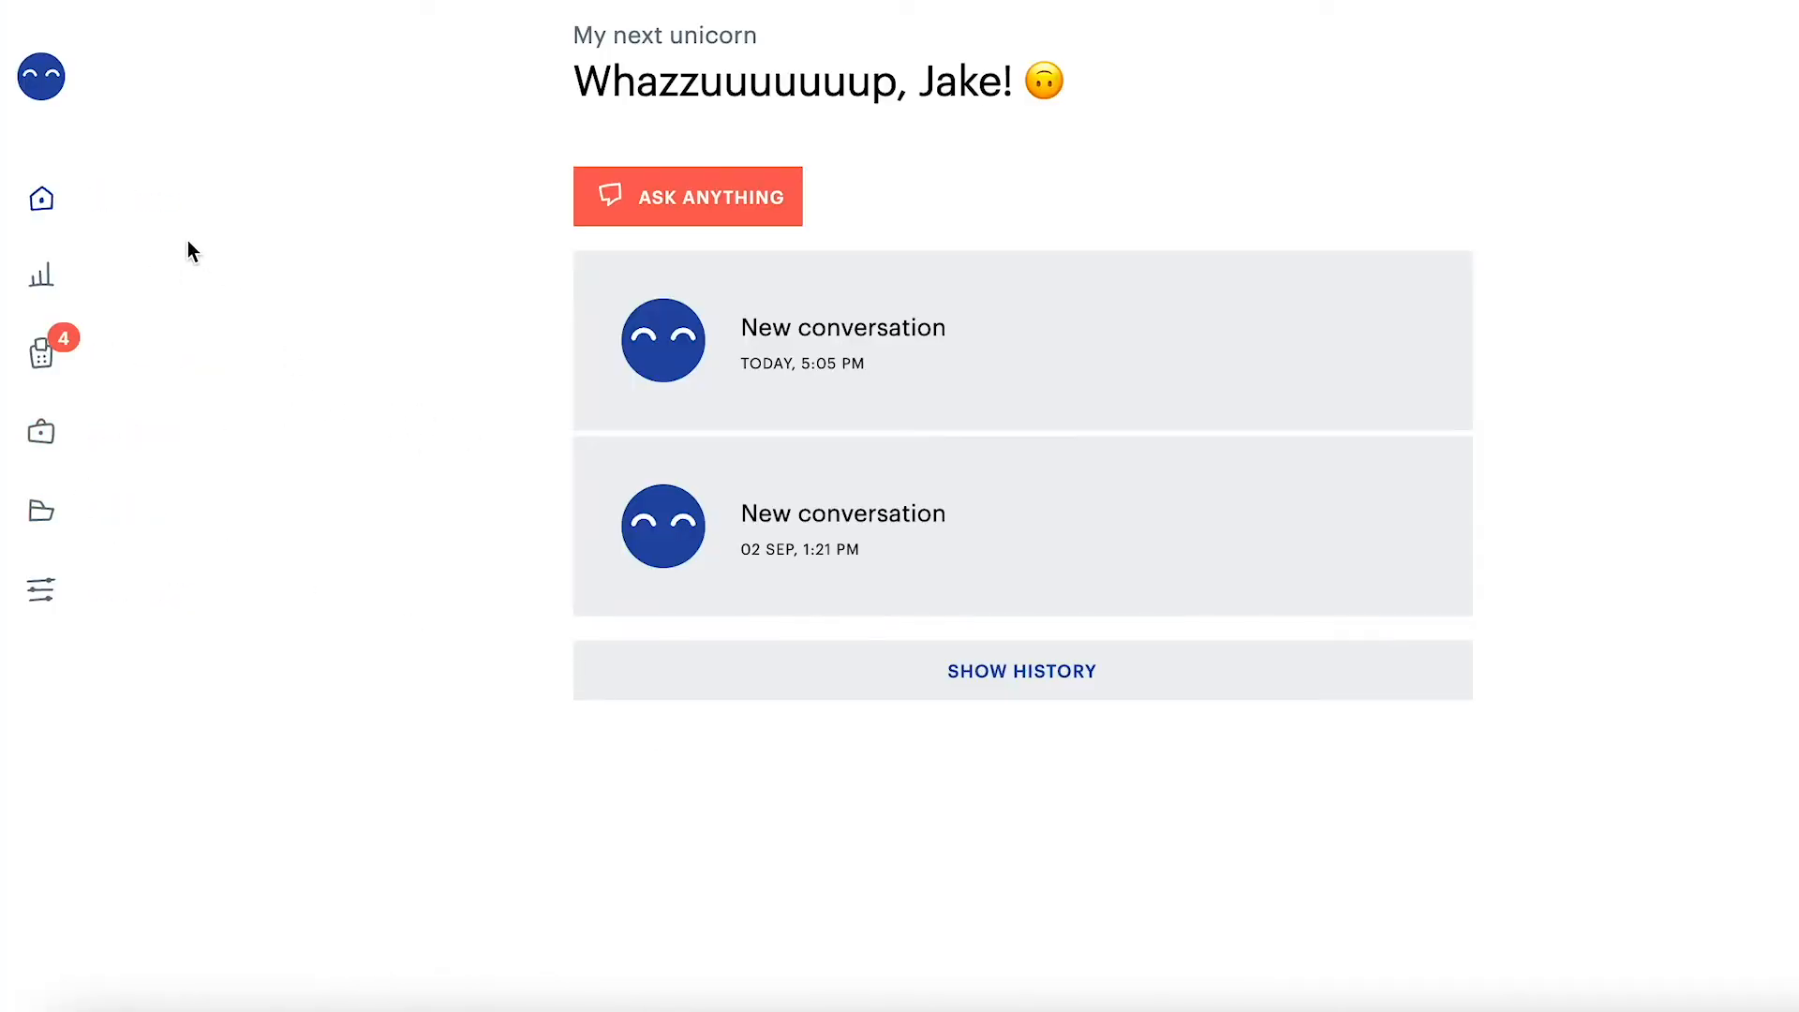
{"action": "left_click", "coordinate": [147, 278]}
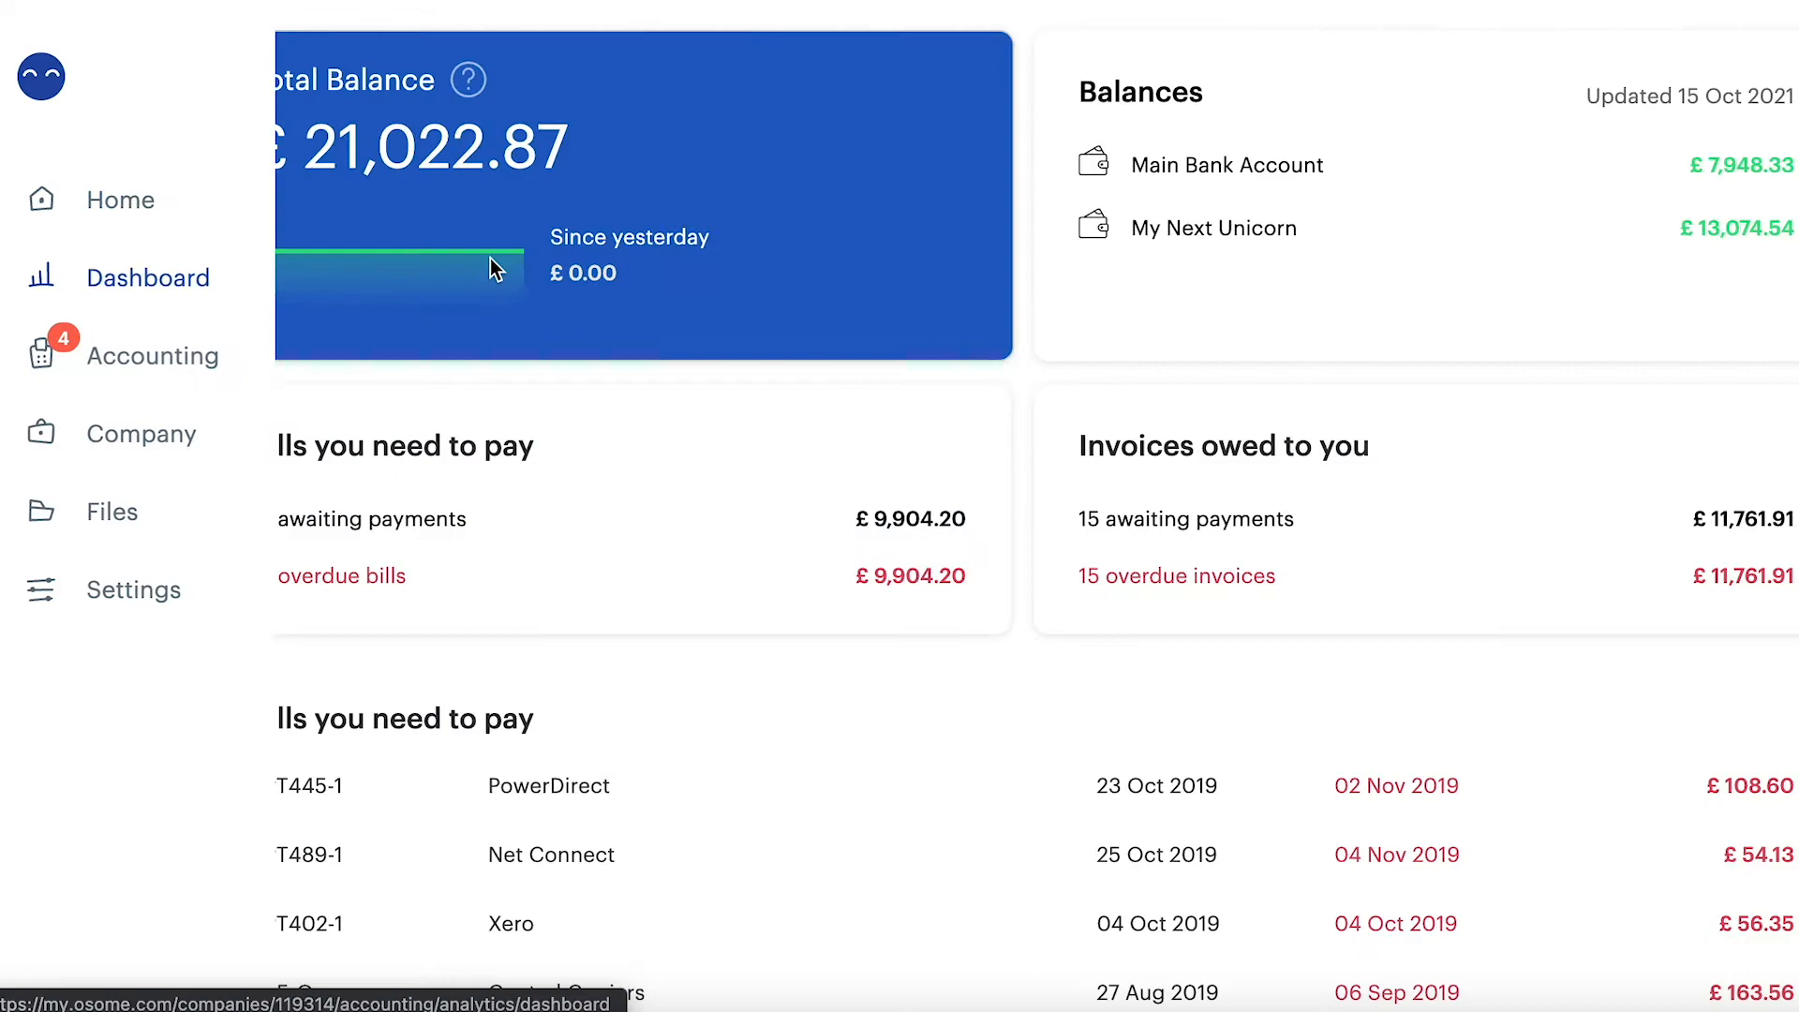
{"action": "scroll", "scroll_direction": "down", "scroll_amount": 3}
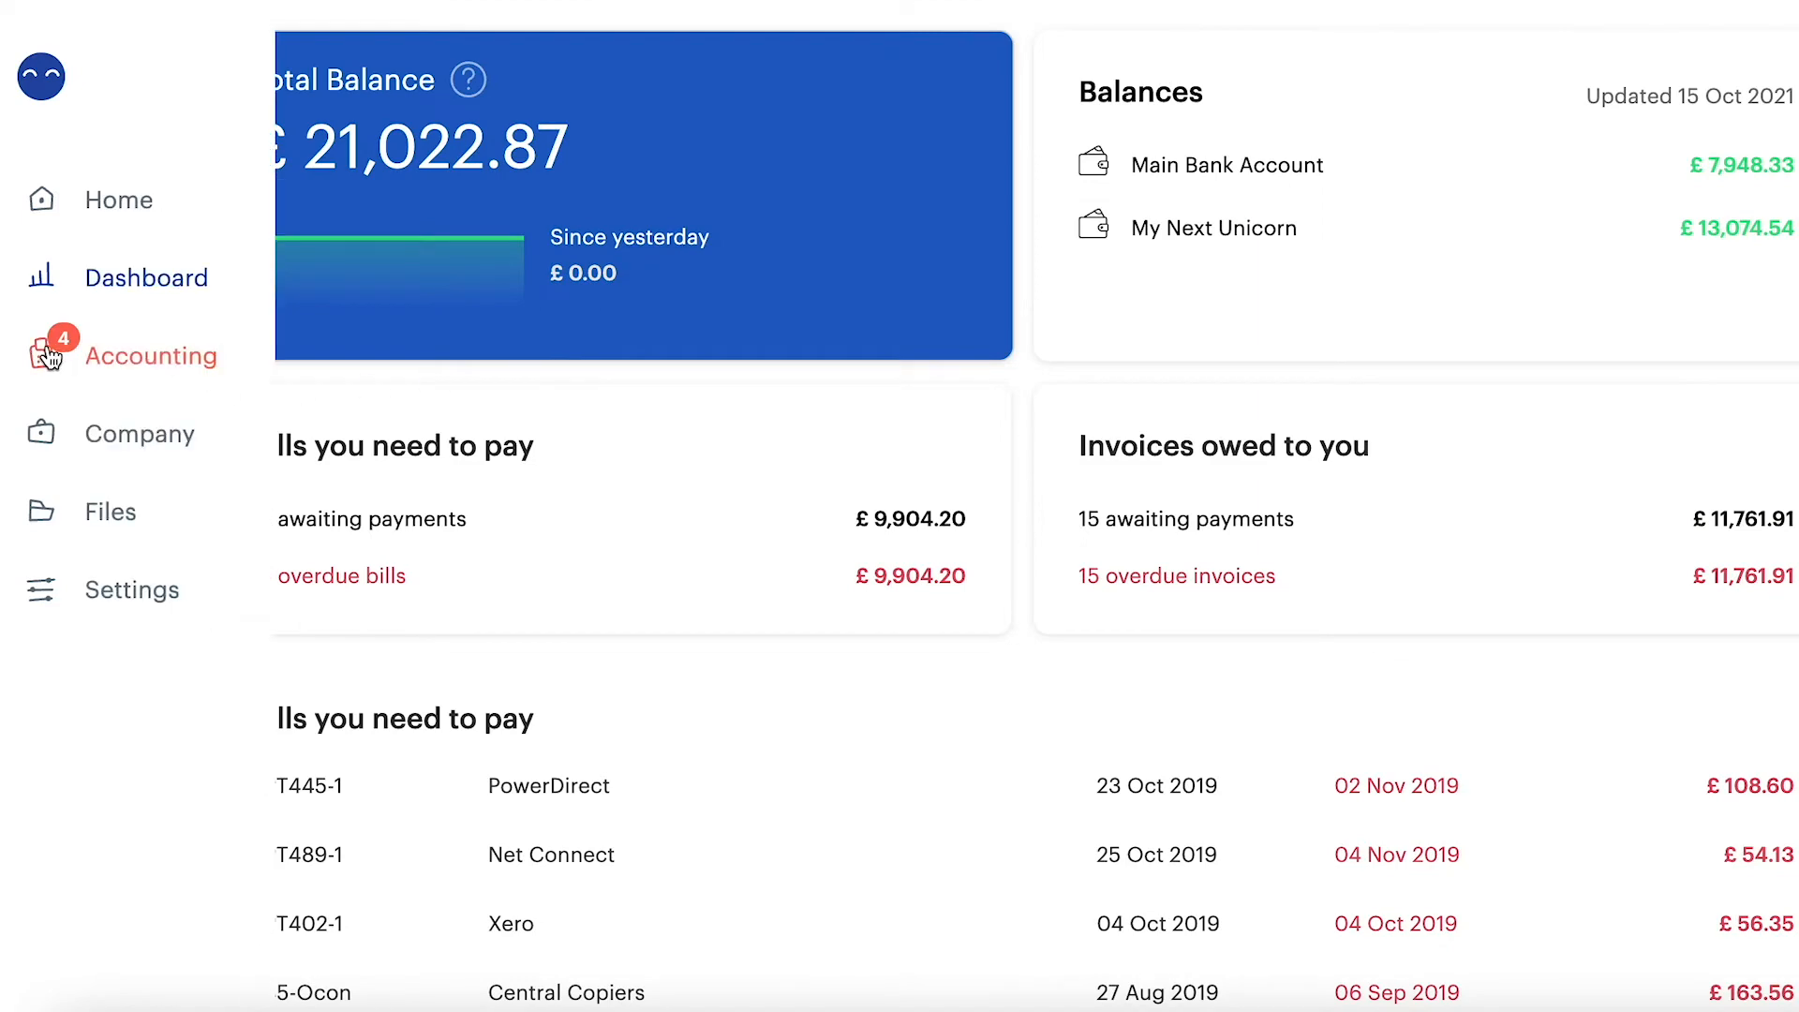
{"action": "left_click", "coordinate": [150, 354]}
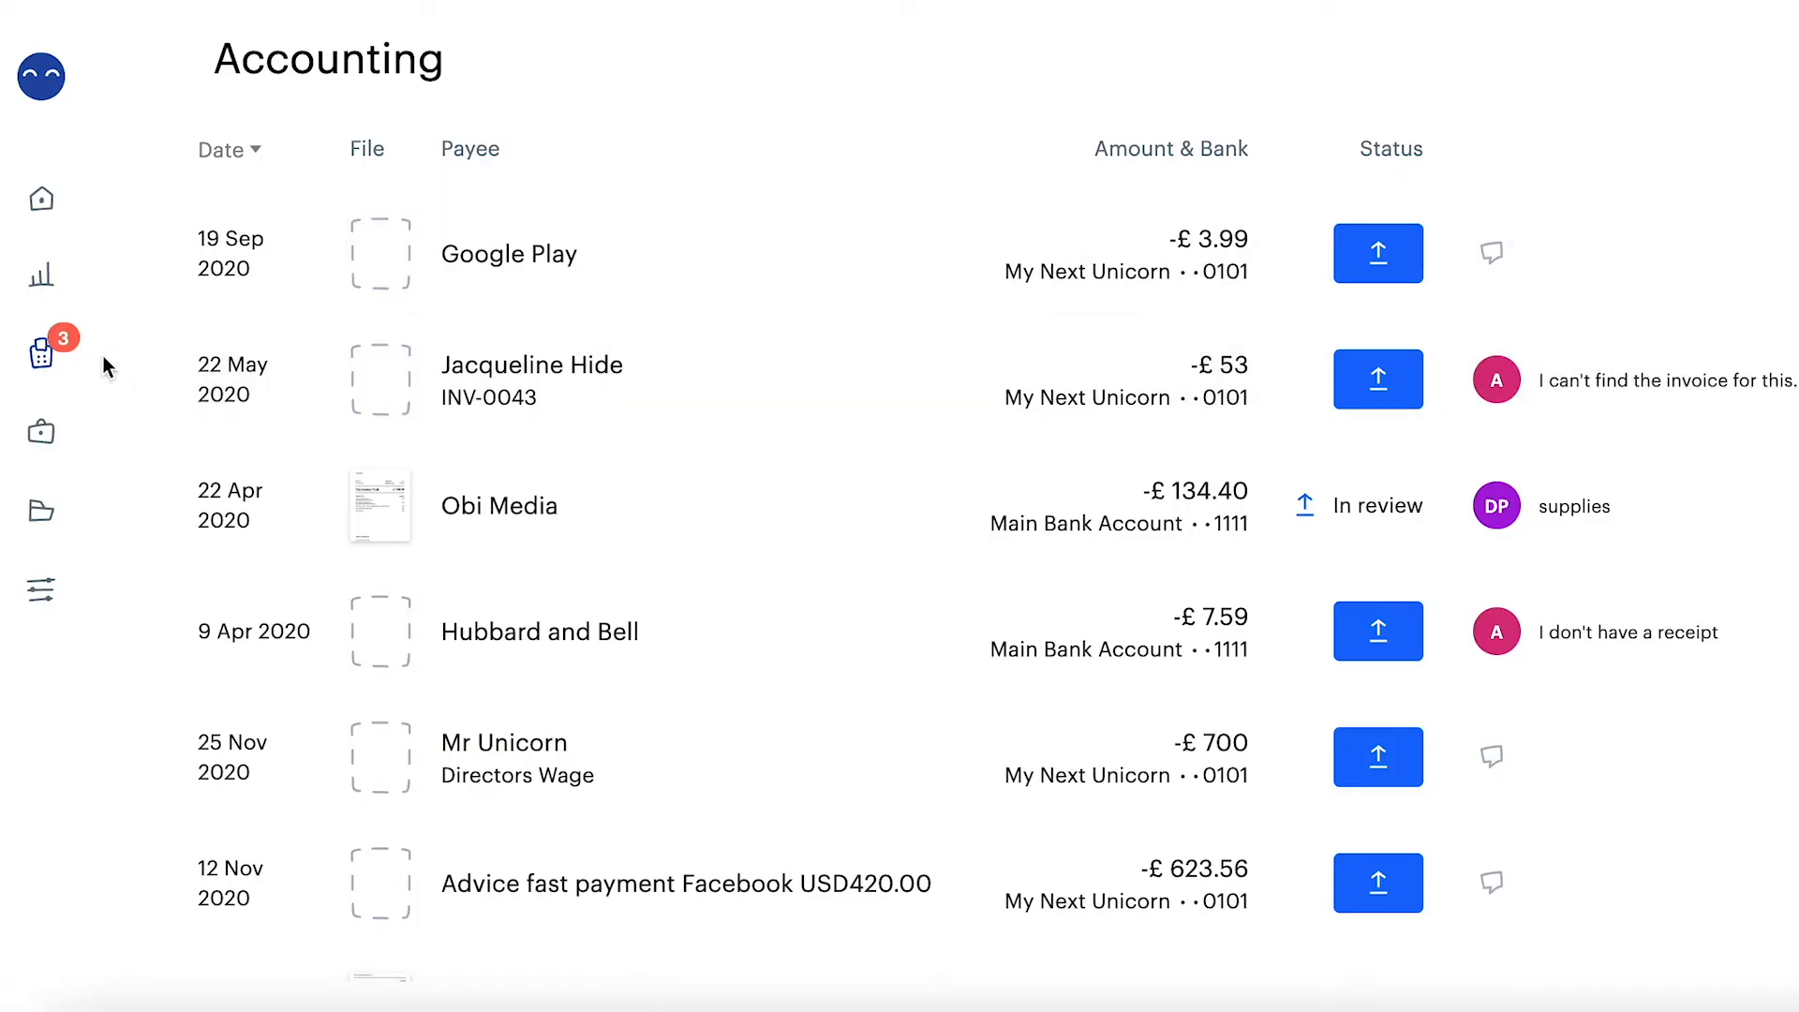
Show the My next unicorn company profile with its 31.10.2021 accounting period.
{"action": "left_click", "coordinate": [39, 431]}
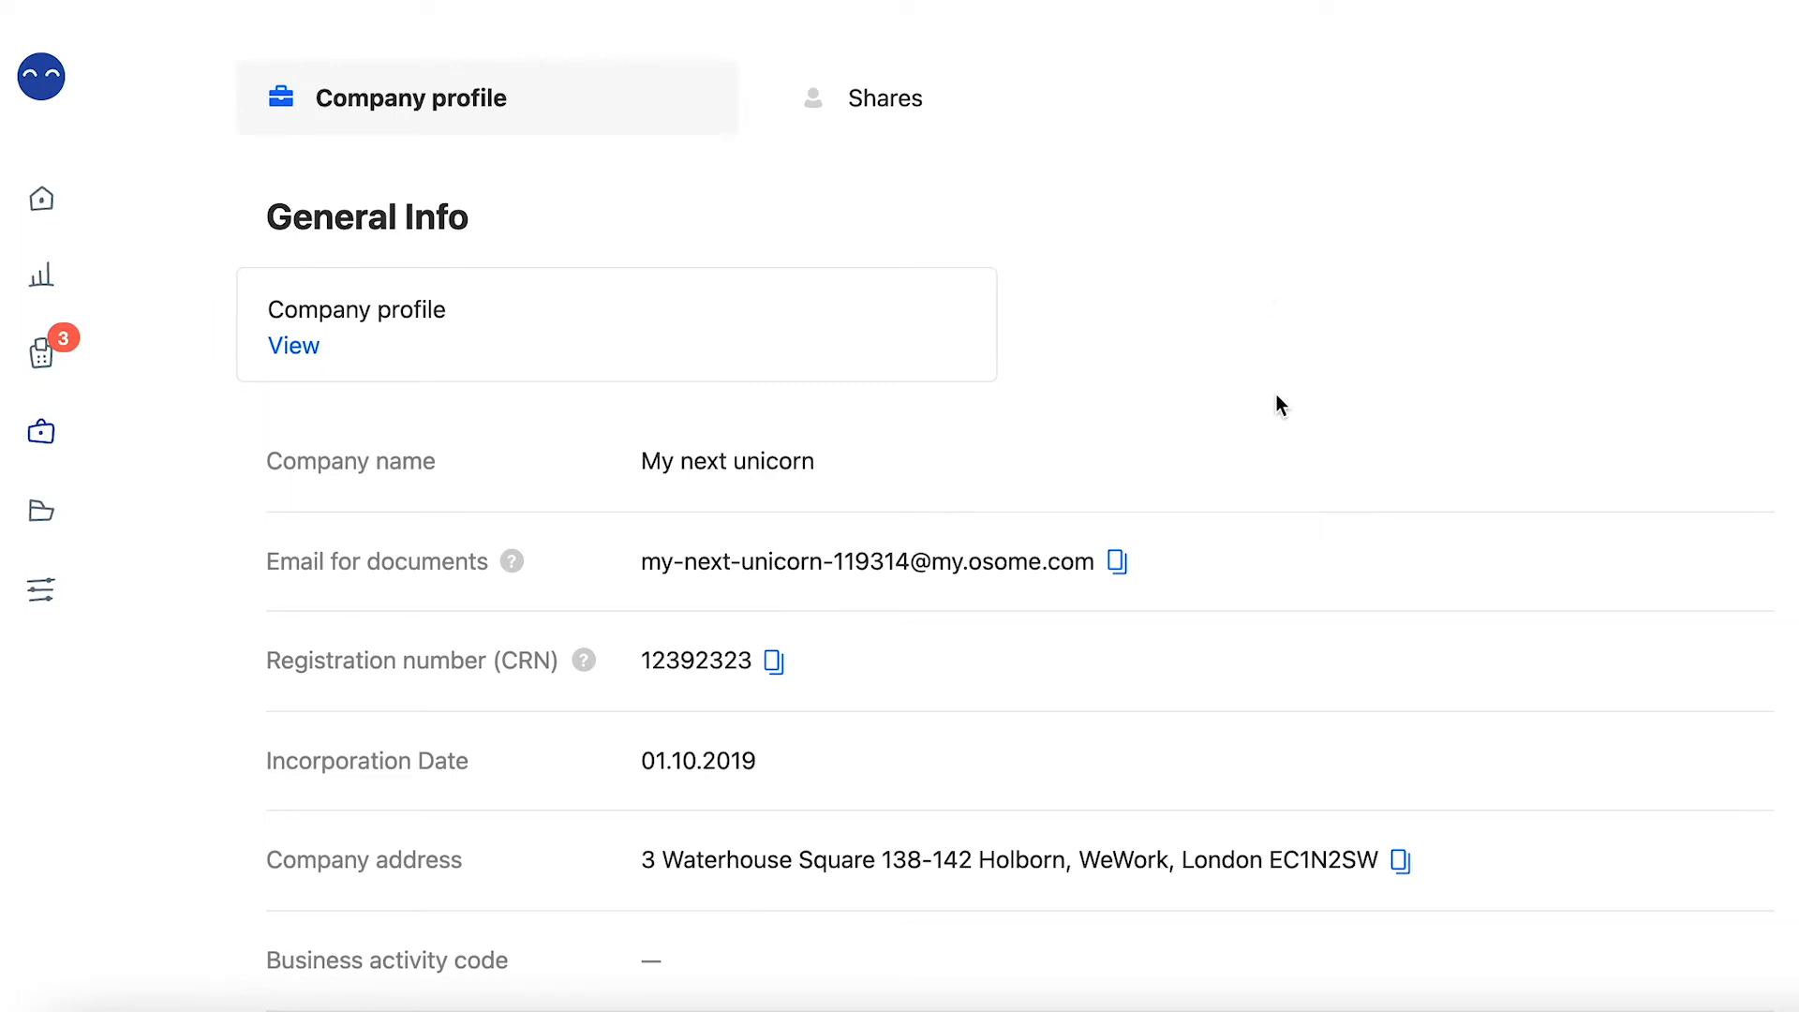
{"action": "scroll", "scroll_direction": "down", "scroll_amount": 3}
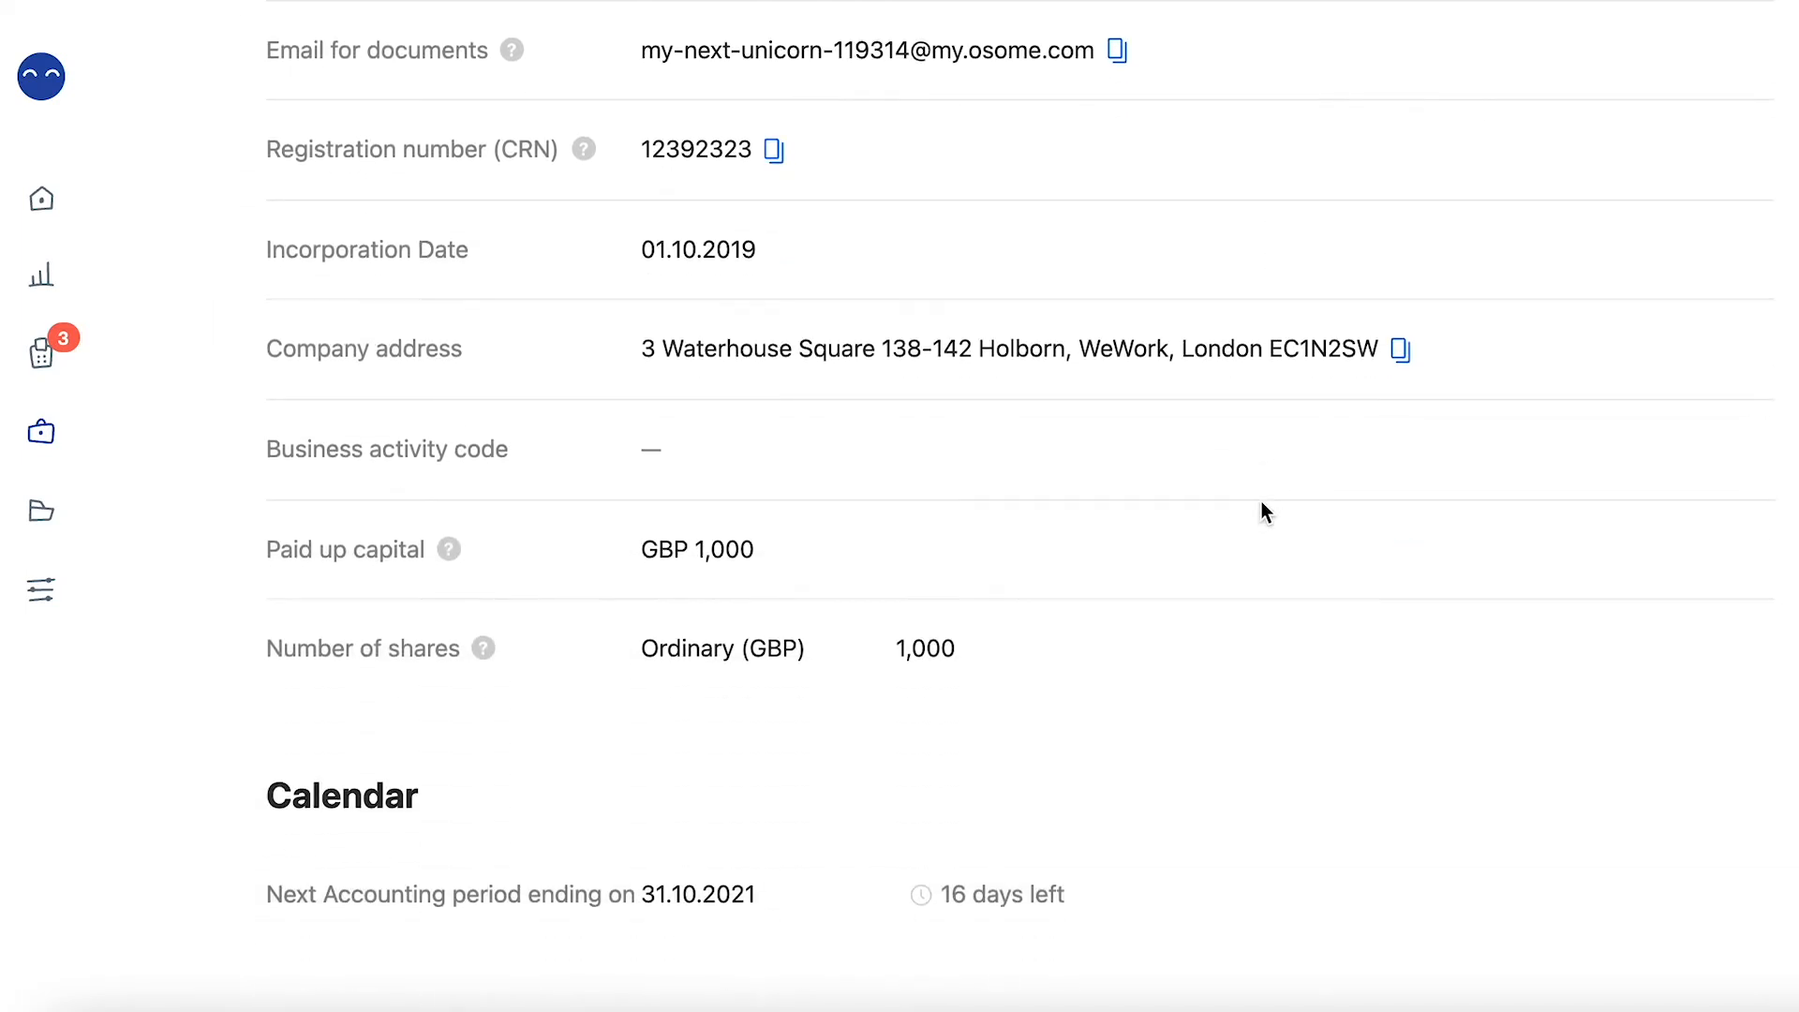